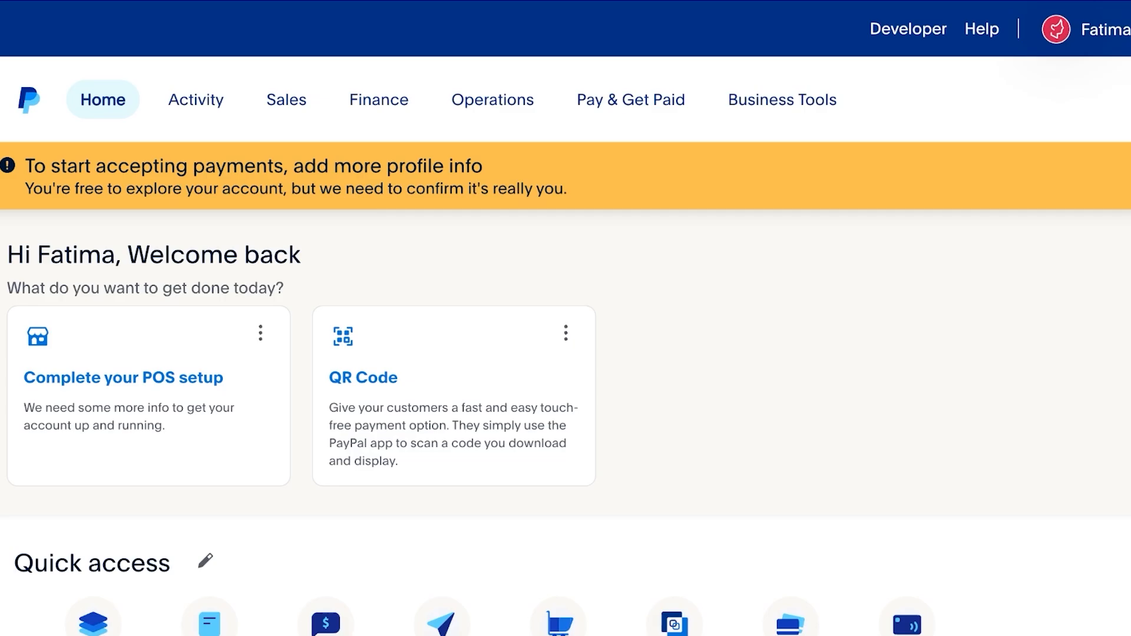
Step: Look over the PayPal business dashboard, Quick access and Money sections with zero balance, then switch to Binance
{"action": "left_click", "coordinate": [631, 99]}
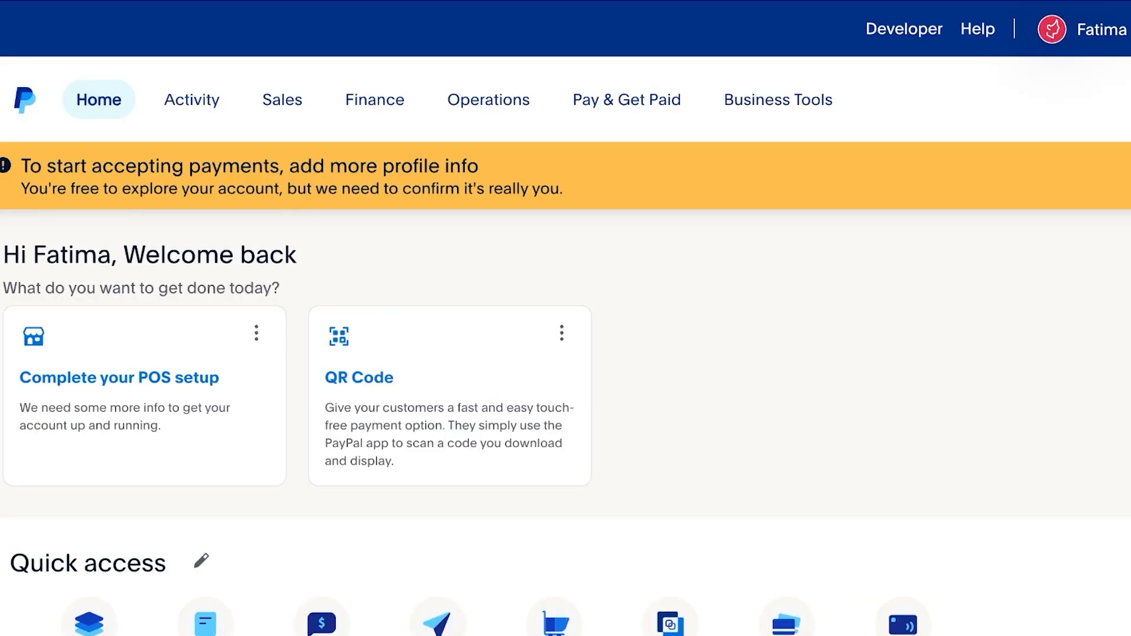
{"action": "scroll", "scroll_direction": "down", "scroll_amount": 3}
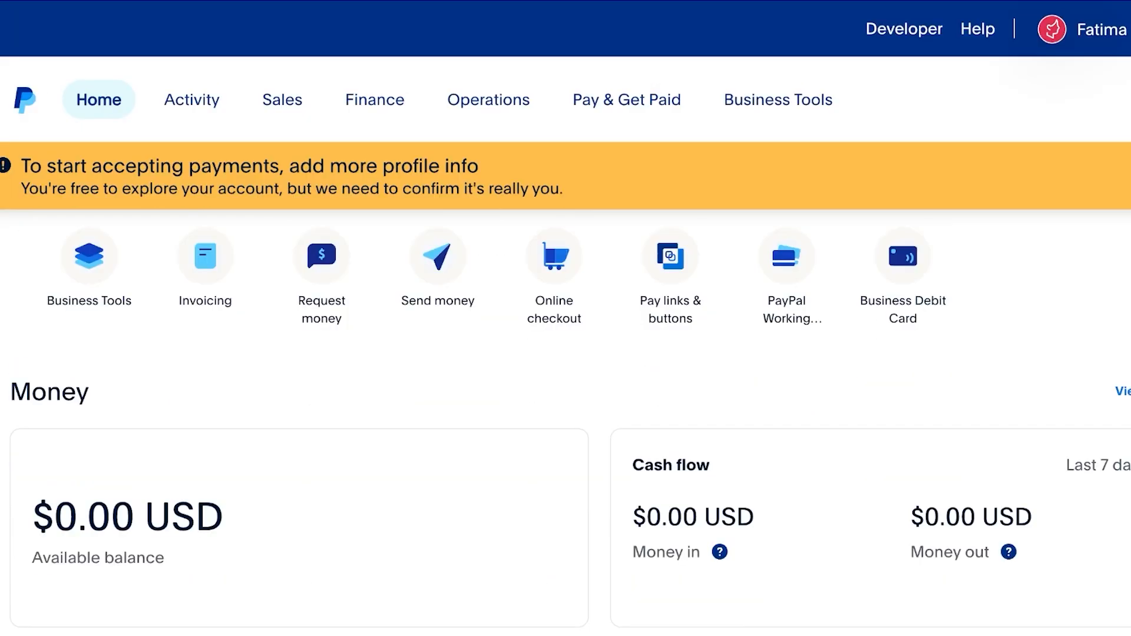
{"action": "scroll", "scroll_direction": "down", "scroll_amount": 3}
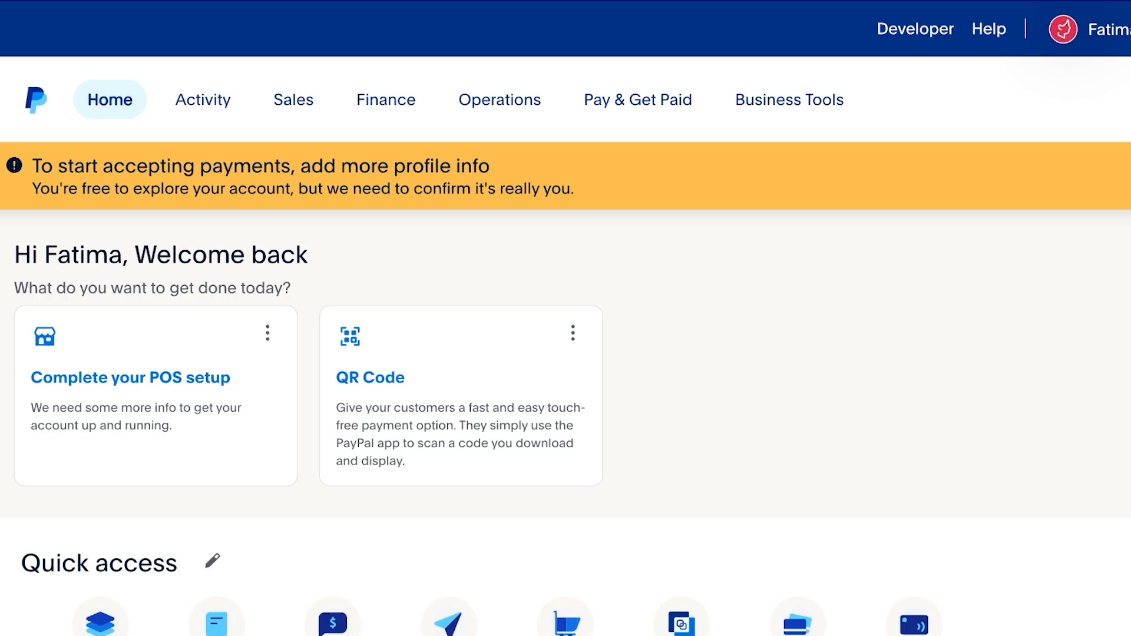
{"action": "scroll", "scroll_direction": "down", "scroll_amount": 3}
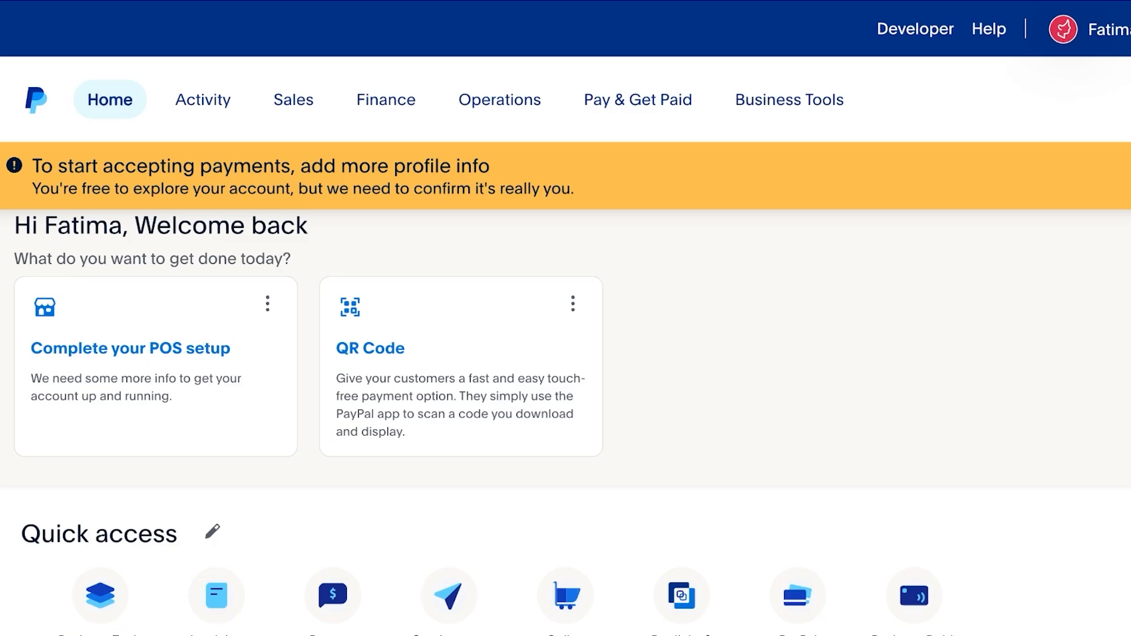
{"action": "scroll", "scroll_direction": "down", "scroll_amount": 3}
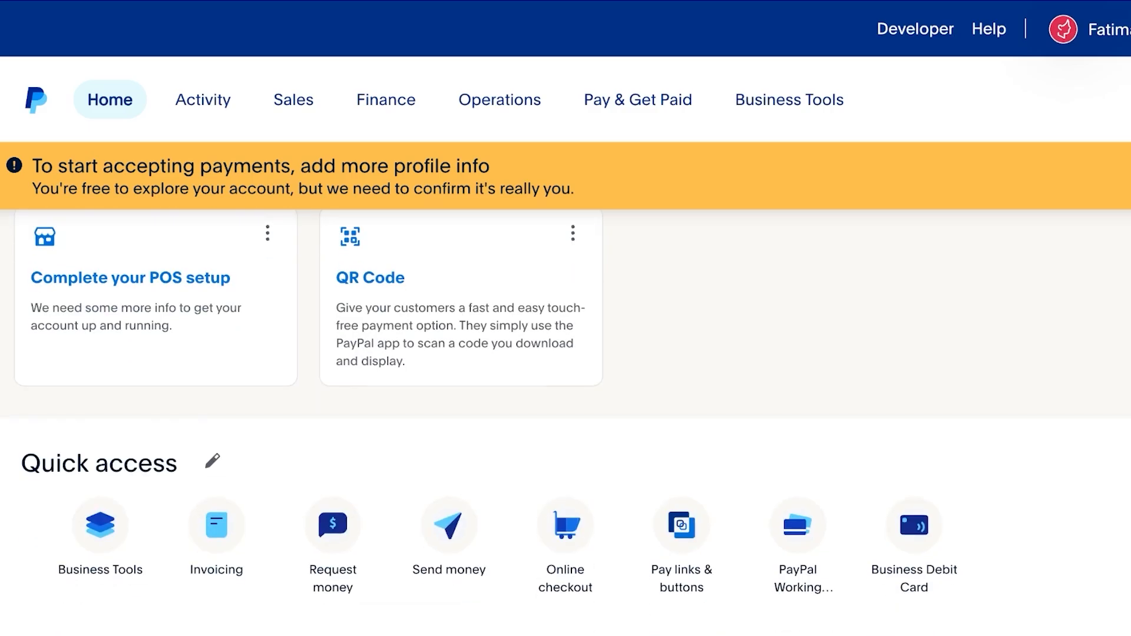
{"action": "scroll", "scroll_direction": "down", "scroll_amount": 3}
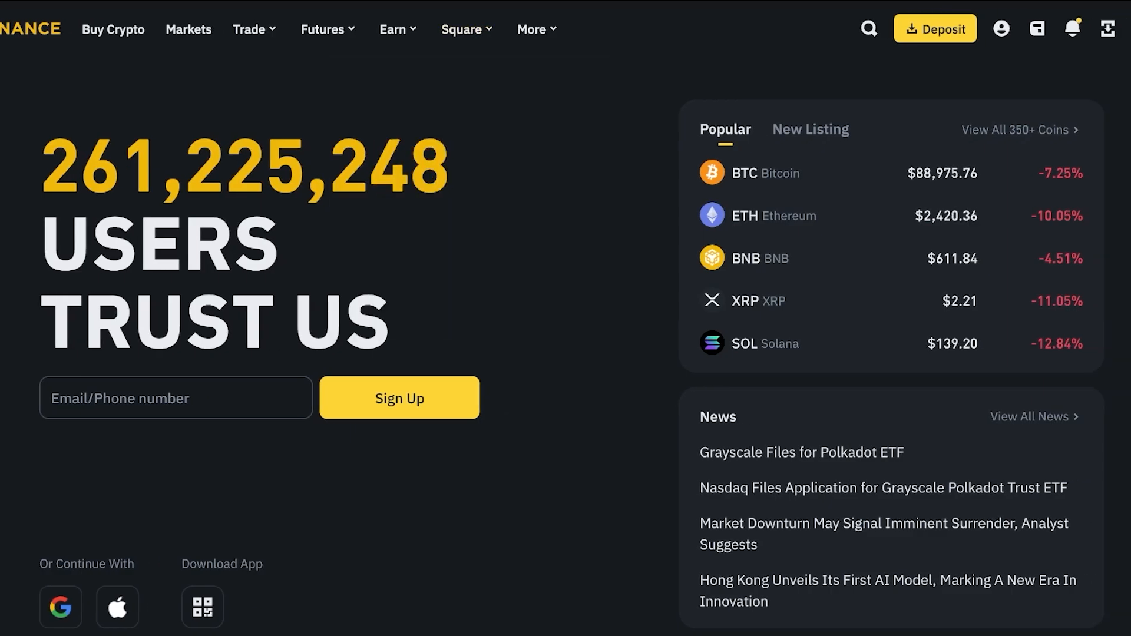
Step: Go to Buy Crypto and set a 100 USD spend, quoting about 95.82 USDT
{"action": "left_click", "coordinate": [113, 28]}
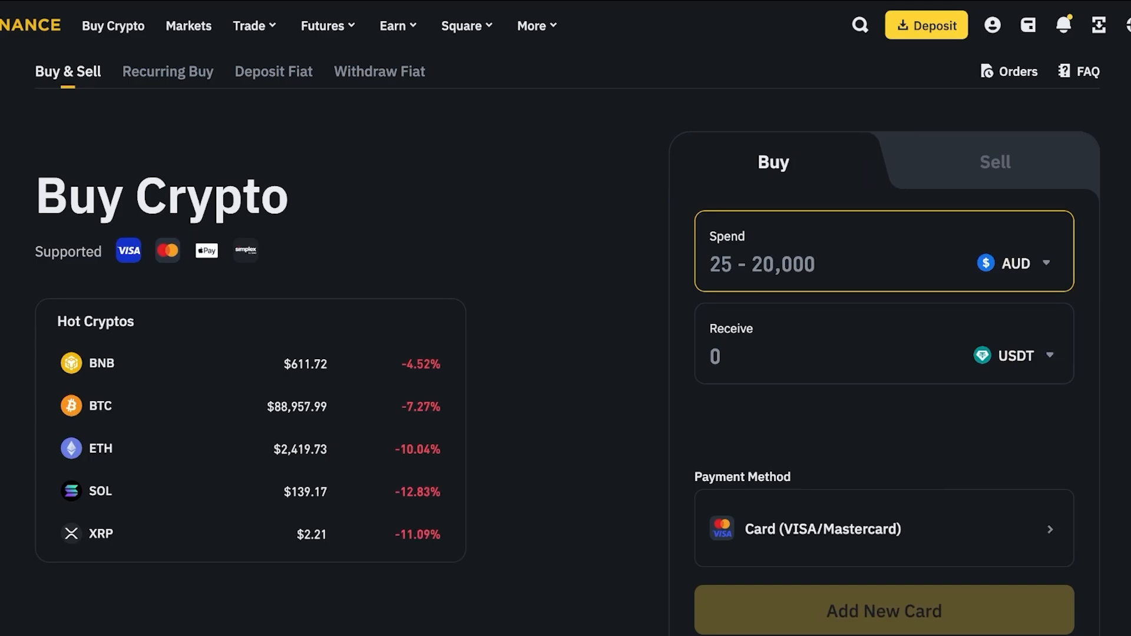
{"action": "left_click", "coordinate": [1018, 264]}
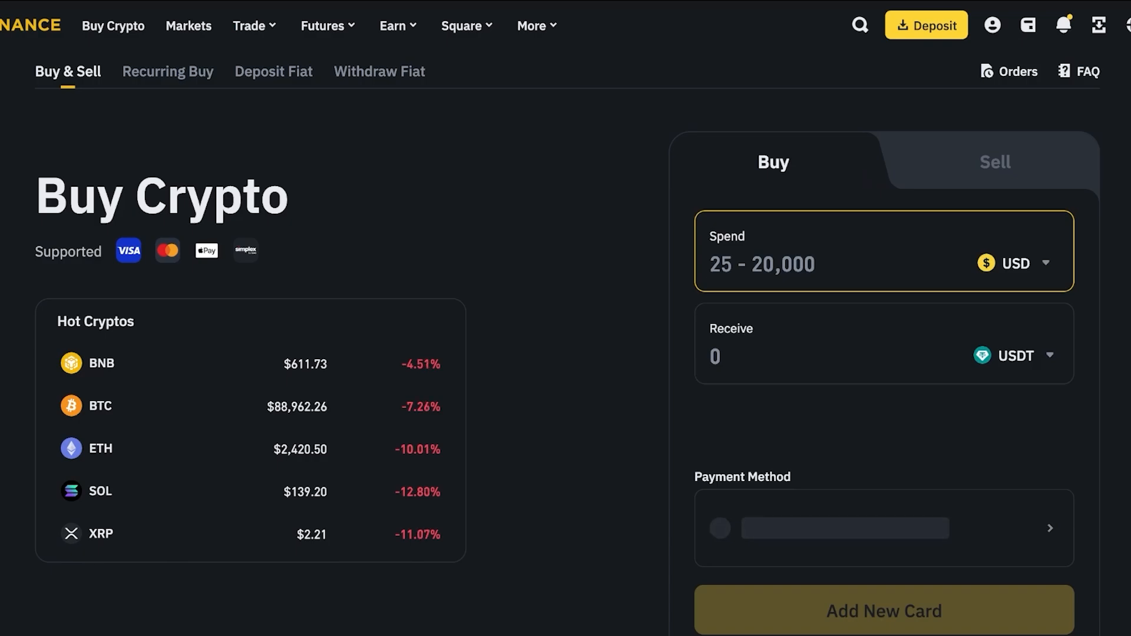
{"action": "type", "text": "100"}
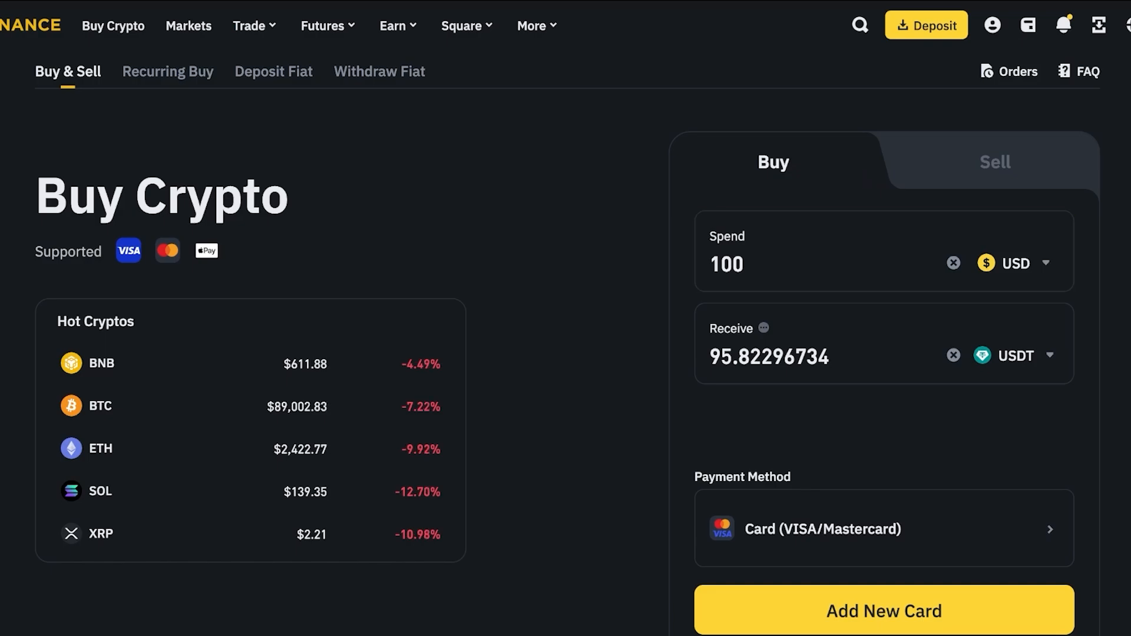
Step: Pick TRUMP as the coin to receive, quoting about 7.316 TRUMP for 100 USD
{"action": "left_click", "coordinate": [1017, 356]}
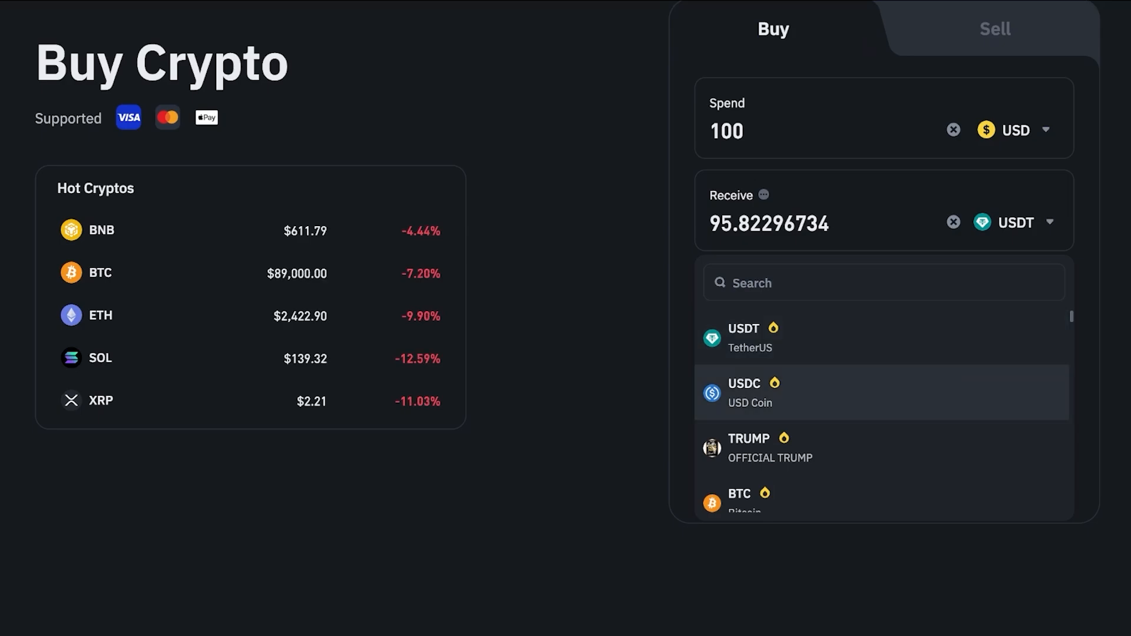
{"action": "scroll", "scroll_direction": "down", "scroll_amount": 3}
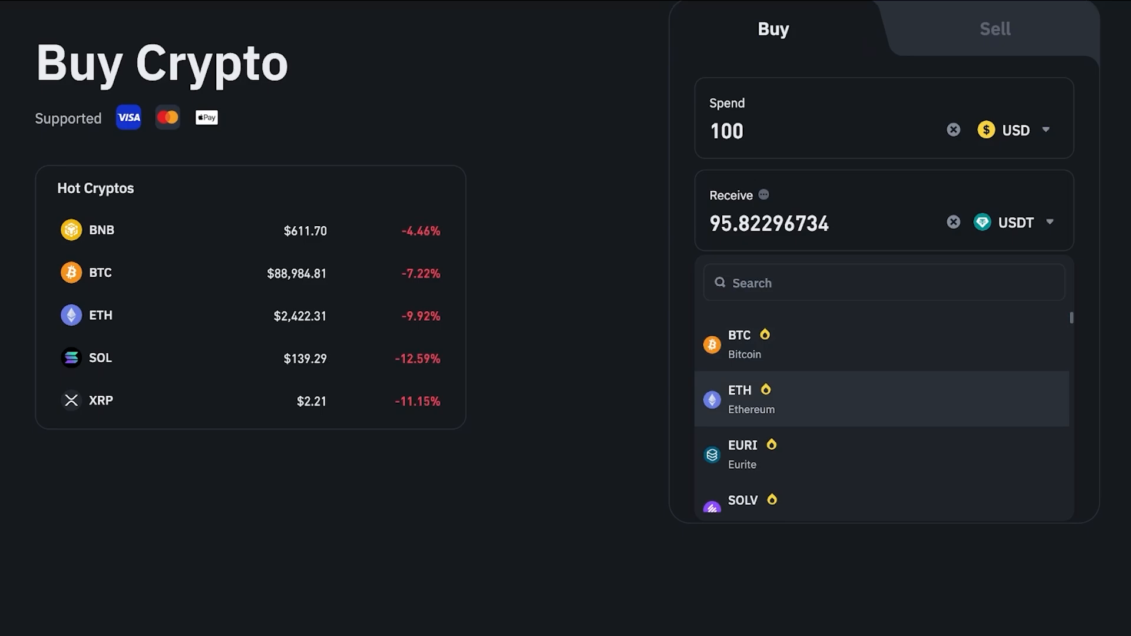
{"action": "scroll", "scroll_direction": "down", "scroll_amount": 3}
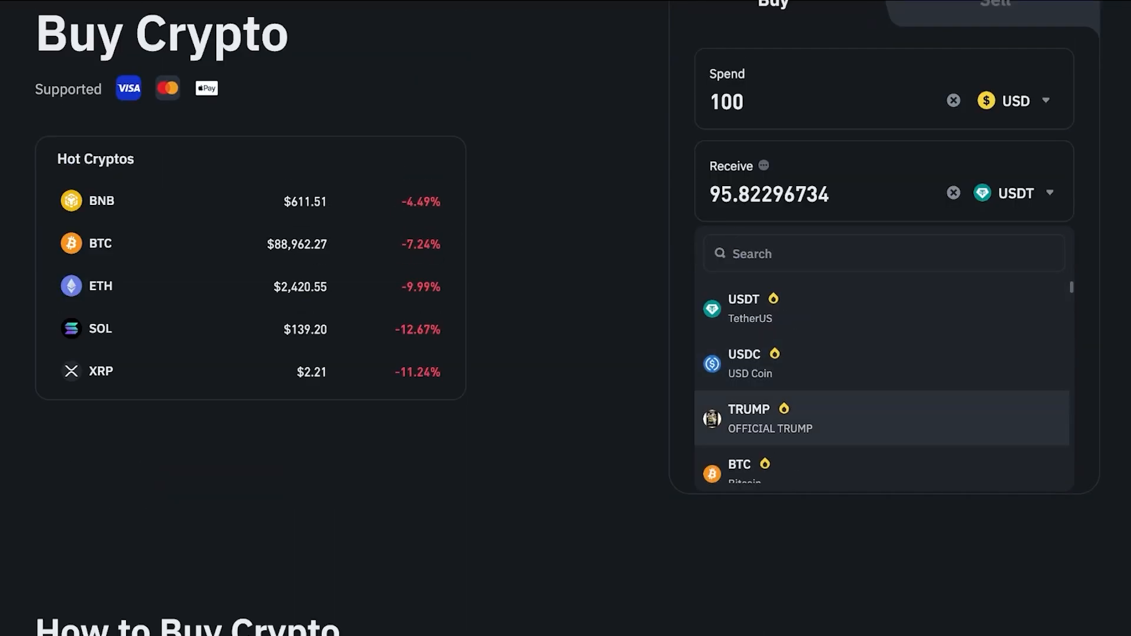
{"action": "left_click", "coordinate": [749, 419]}
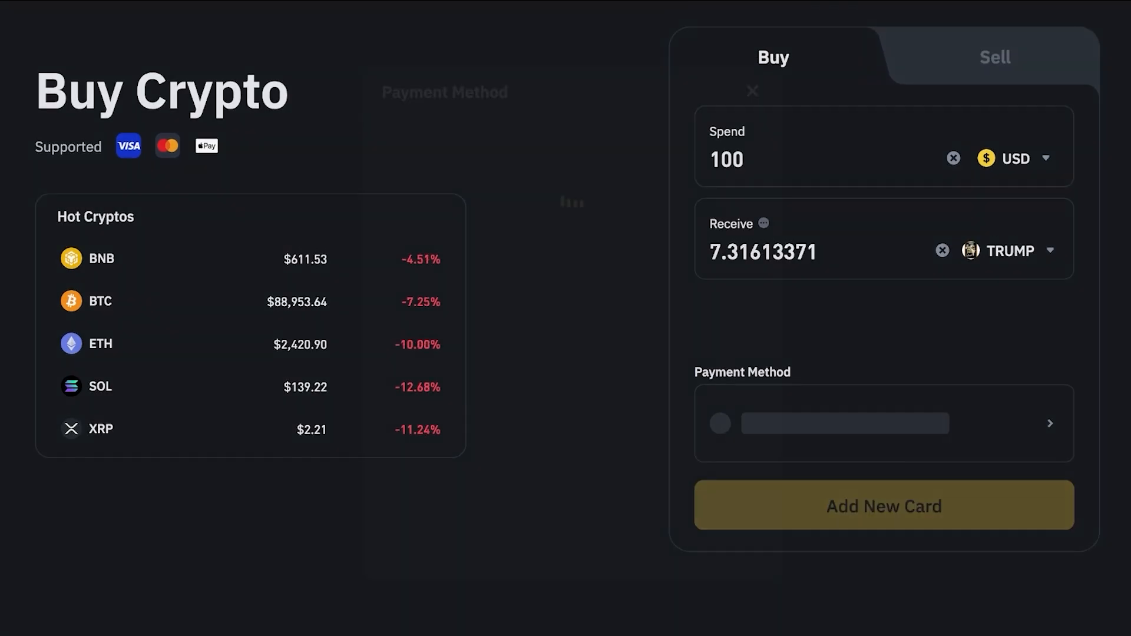
Step: Confirm Card (VISA/Mastercard) payment, dismiss the Add New Card form, then move to Paxful's buy page
{"action": "left_click", "coordinate": [884, 423]}
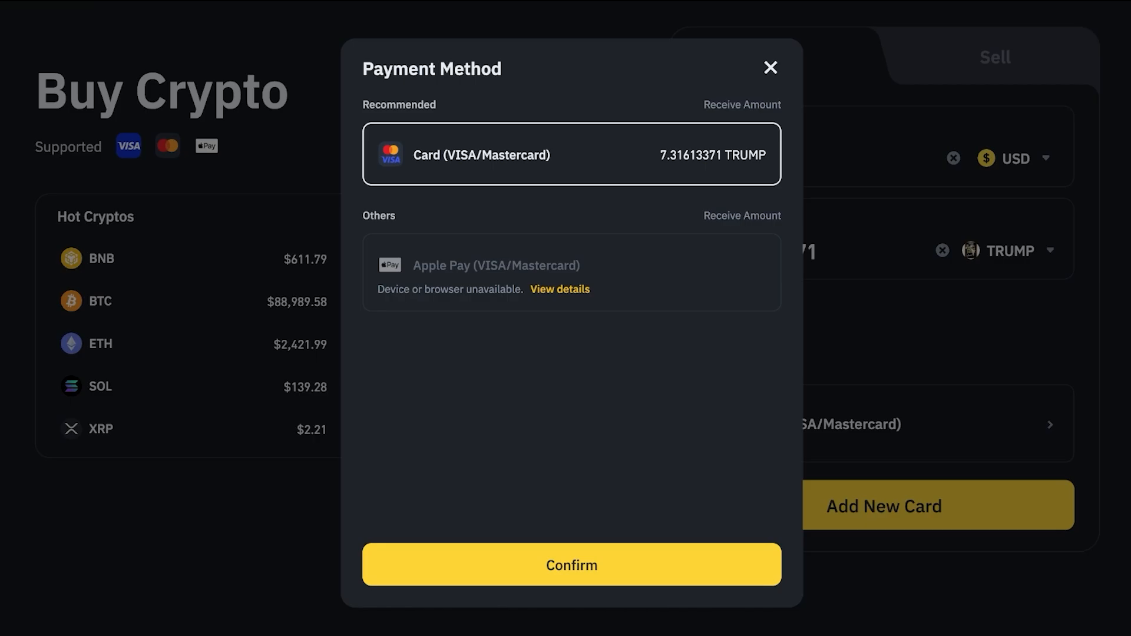
{"action": "left_click", "coordinate": [572, 565]}
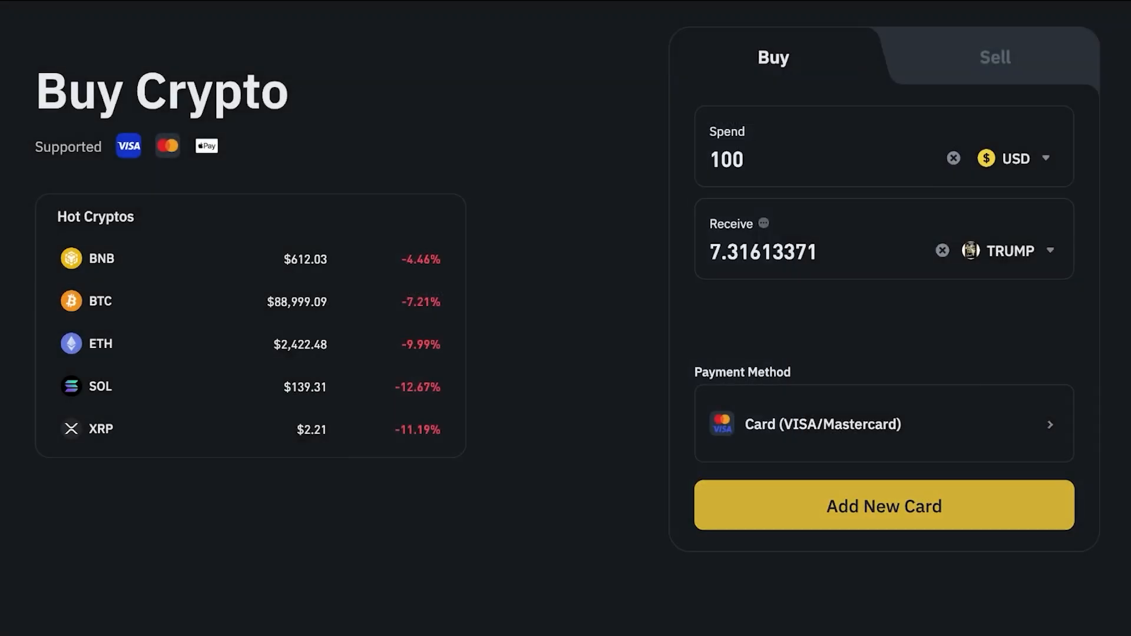
{"action": "left_click", "coordinate": [884, 505]}
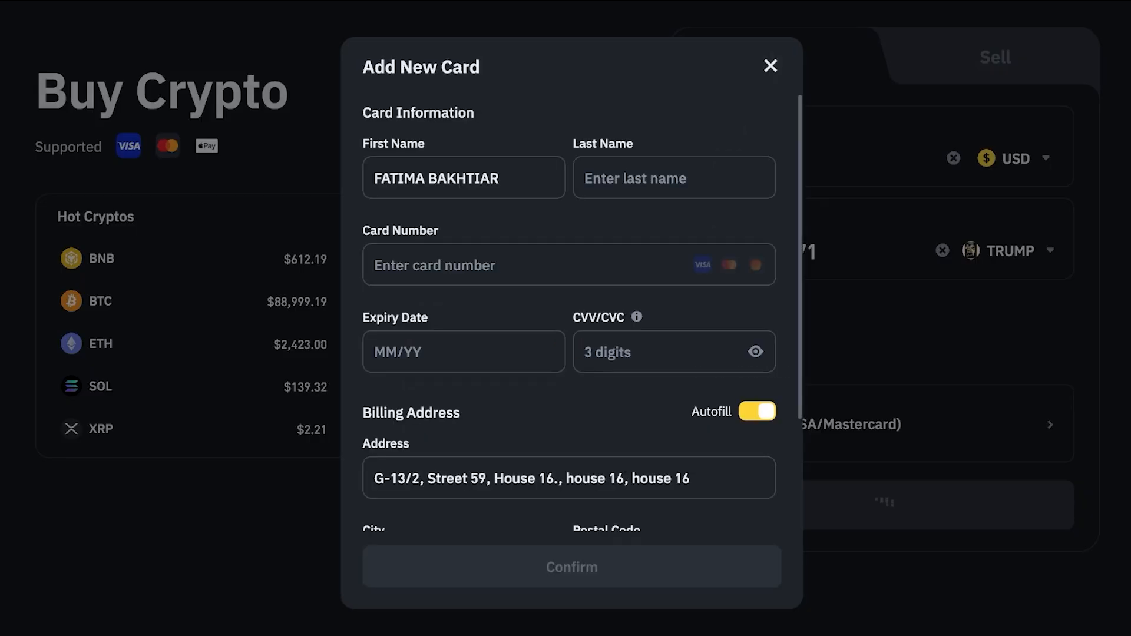
{"action": "left_click", "coordinate": [770, 64]}
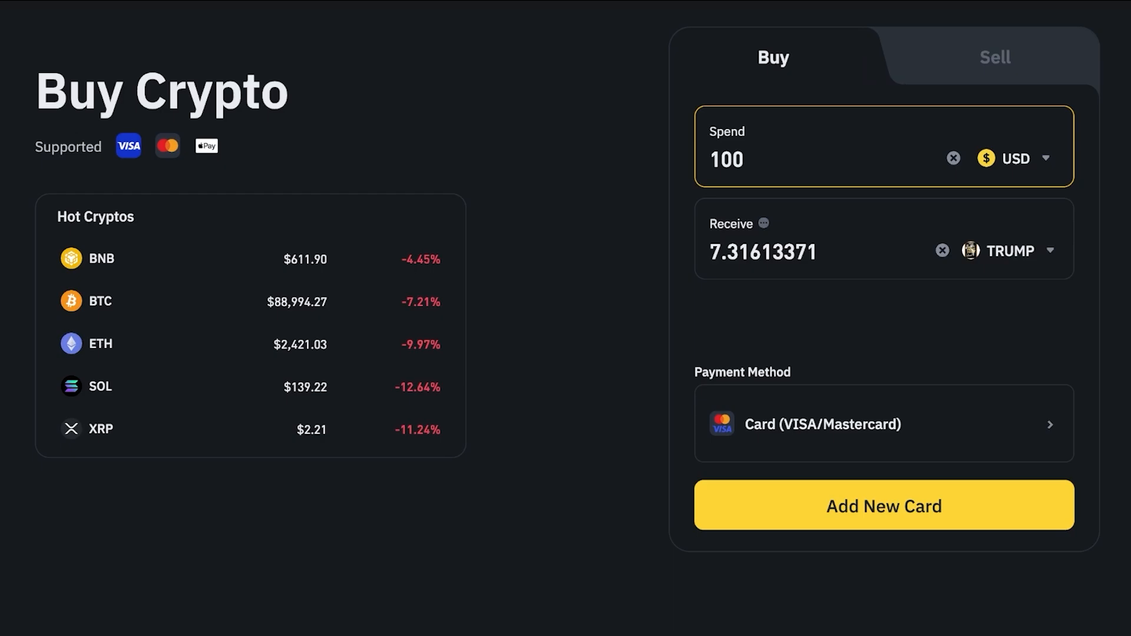
{"action": "scroll", "scroll_direction": "up", "scroll_amount": 3}
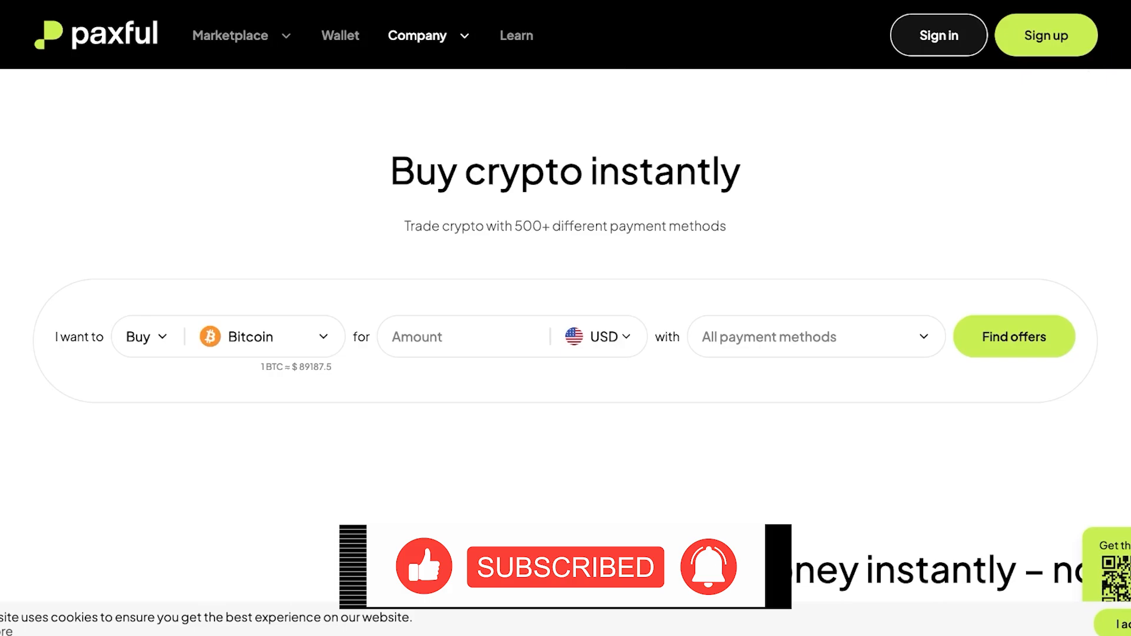
Step: Filter Paxful Bitcoin offers to those accepting PayPal via the payment-method search
{"action": "left_click", "coordinate": [817, 337]}
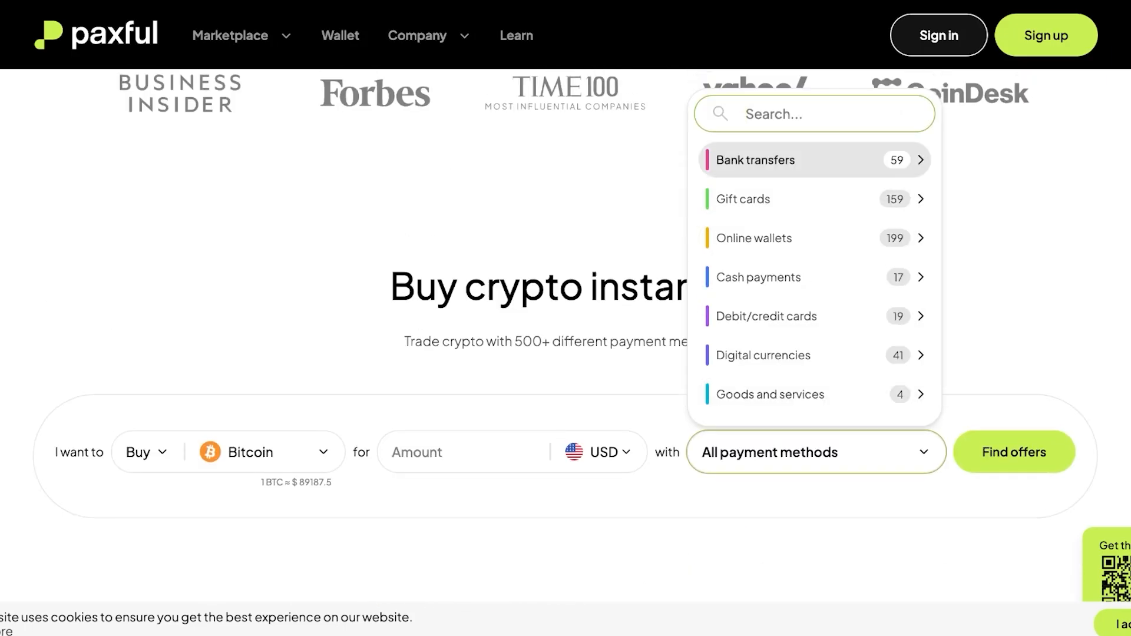
{"action": "type", "text": "p"}
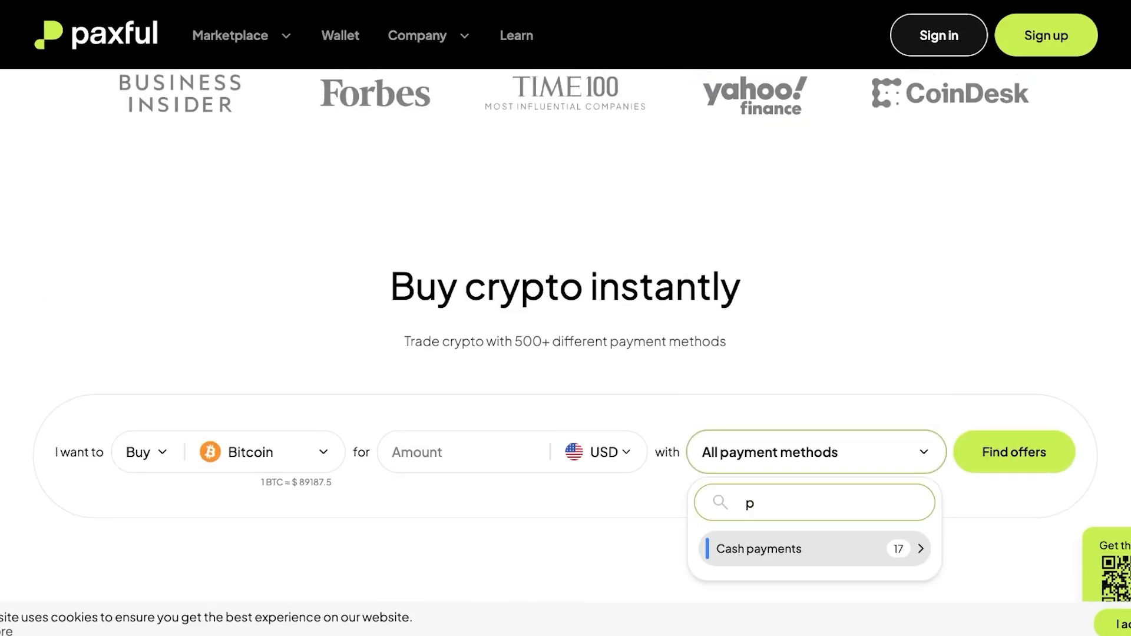
{"action": "type", "text": "aypal"}
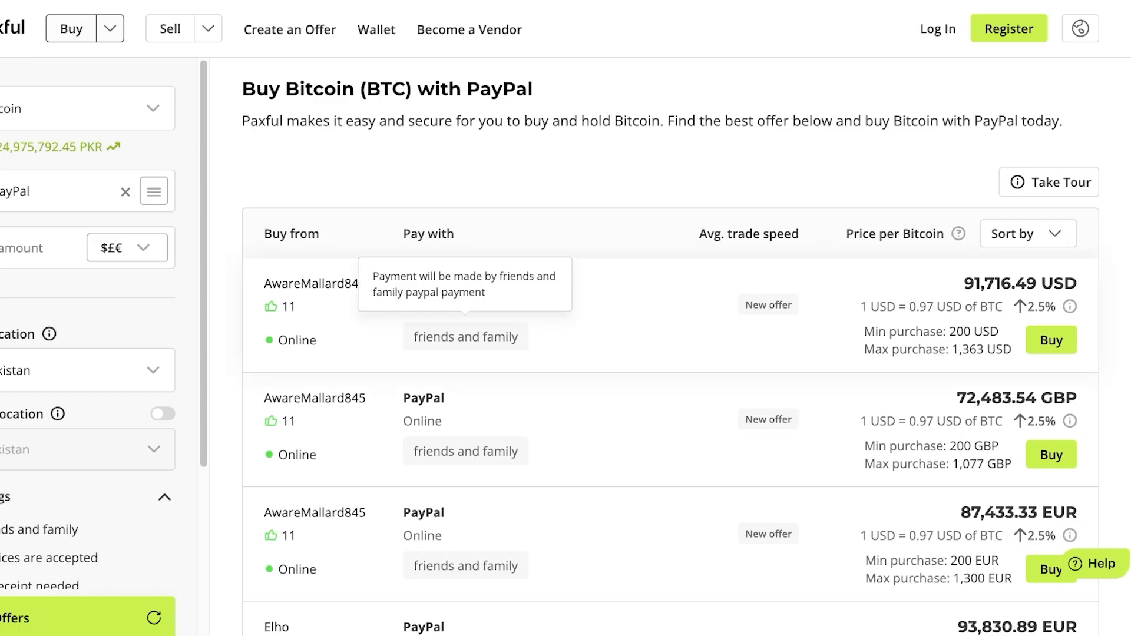
{"action": "scroll", "scroll_direction": "down", "scroll_amount": 3}
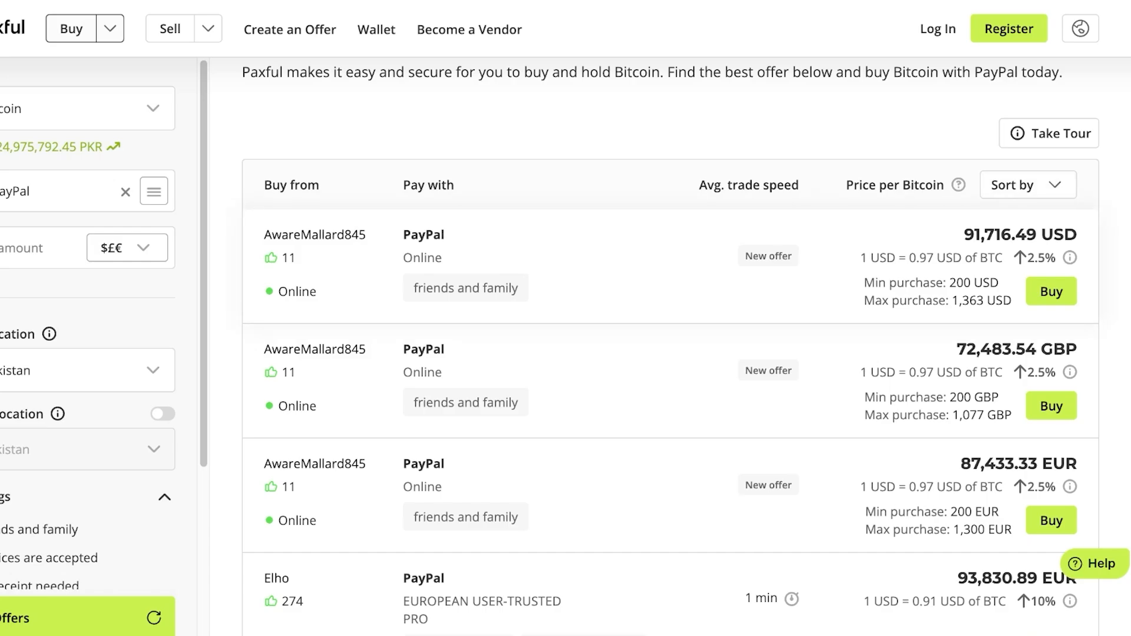
{"action": "scroll", "scroll_direction": "down", "scroll_amount": 3}
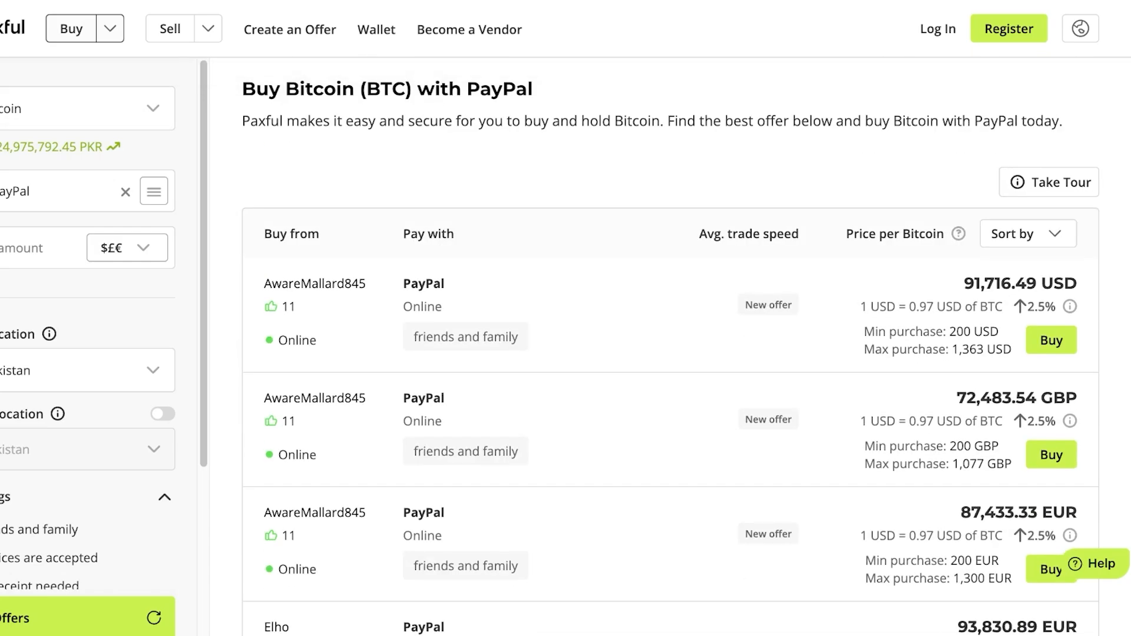
{"action": "scroll", "scroll_direction": "down", "scroll_amount": 3}
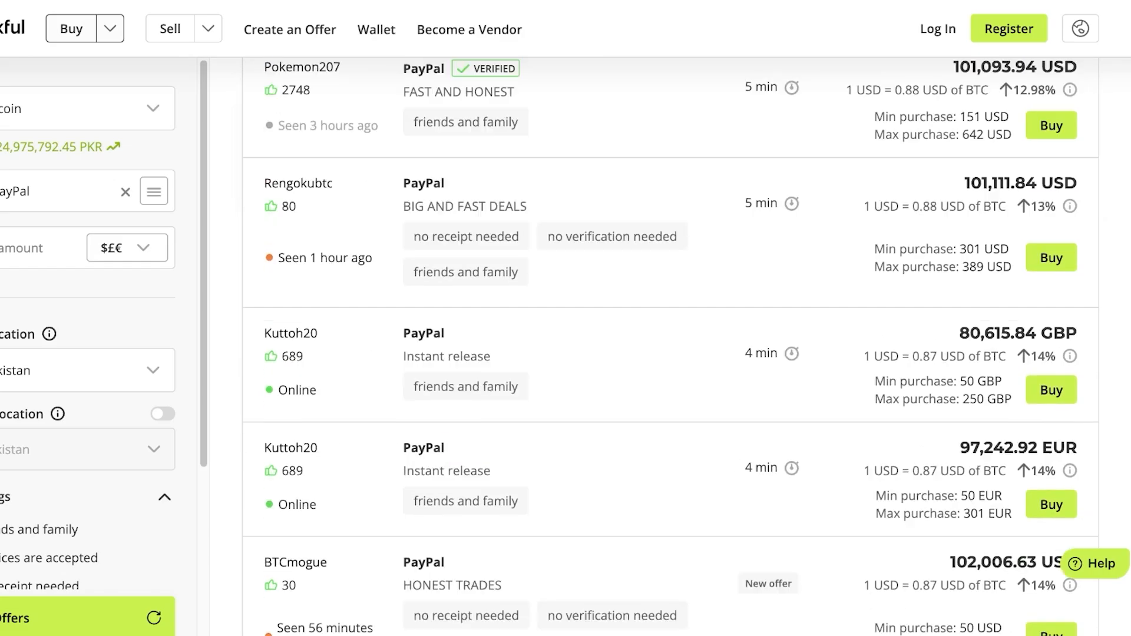
{"action": "scroll", "scroll_direction": "down", "scroll_amount": 3}
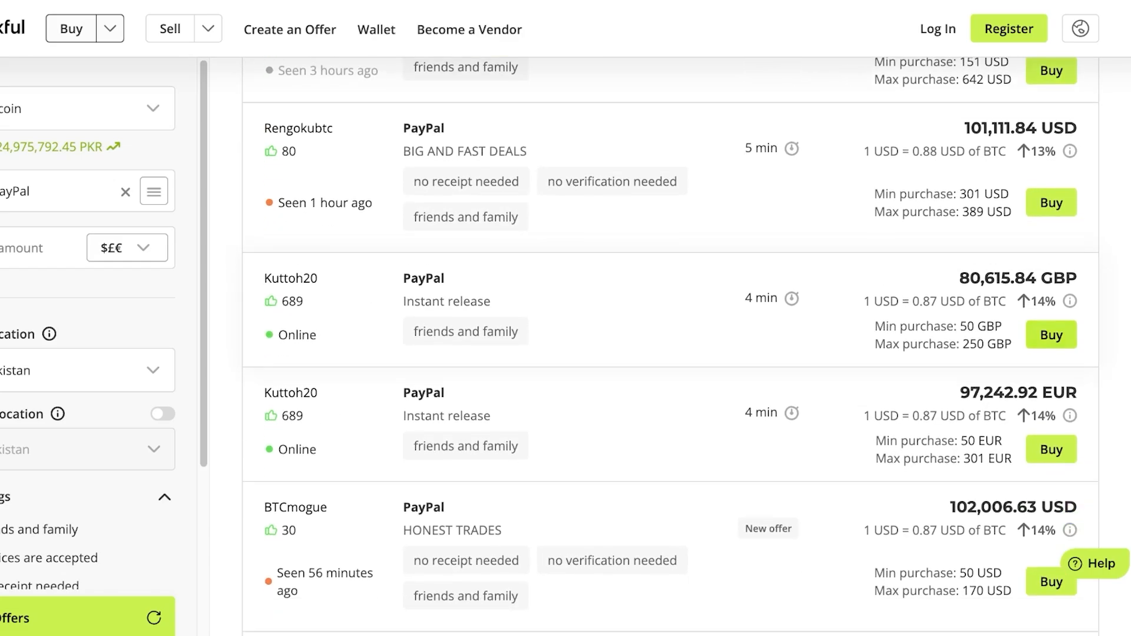
{"action": "scroll", "scroll_direction": "down", "scroll_amount": 3}
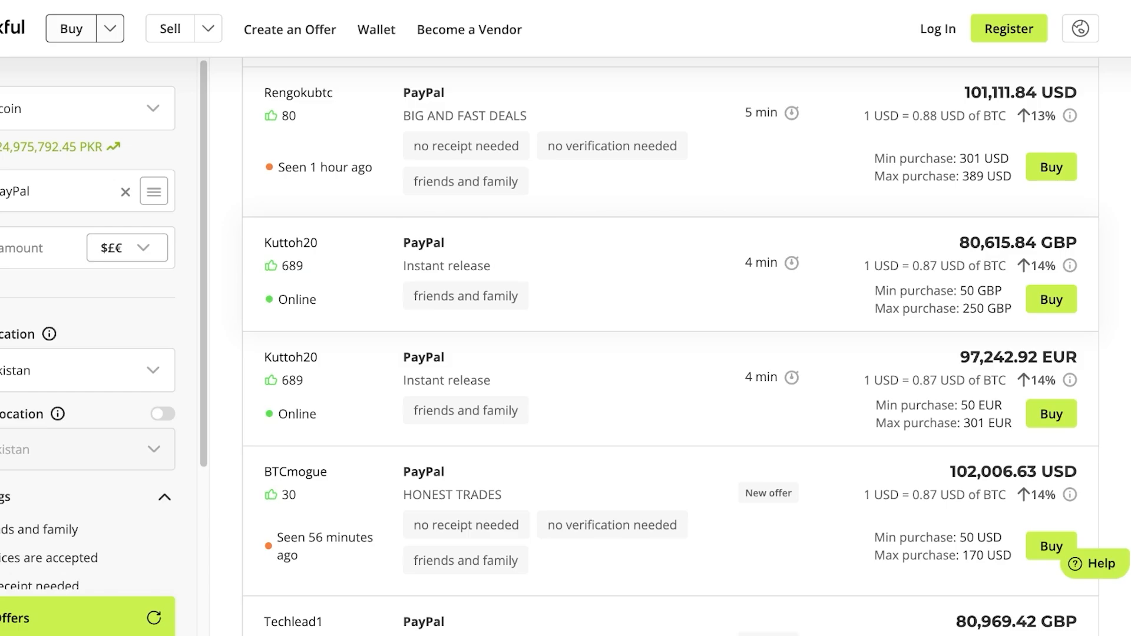
{"action": "scroll", "scroll_direction": "down", "scroll_amount": 3}
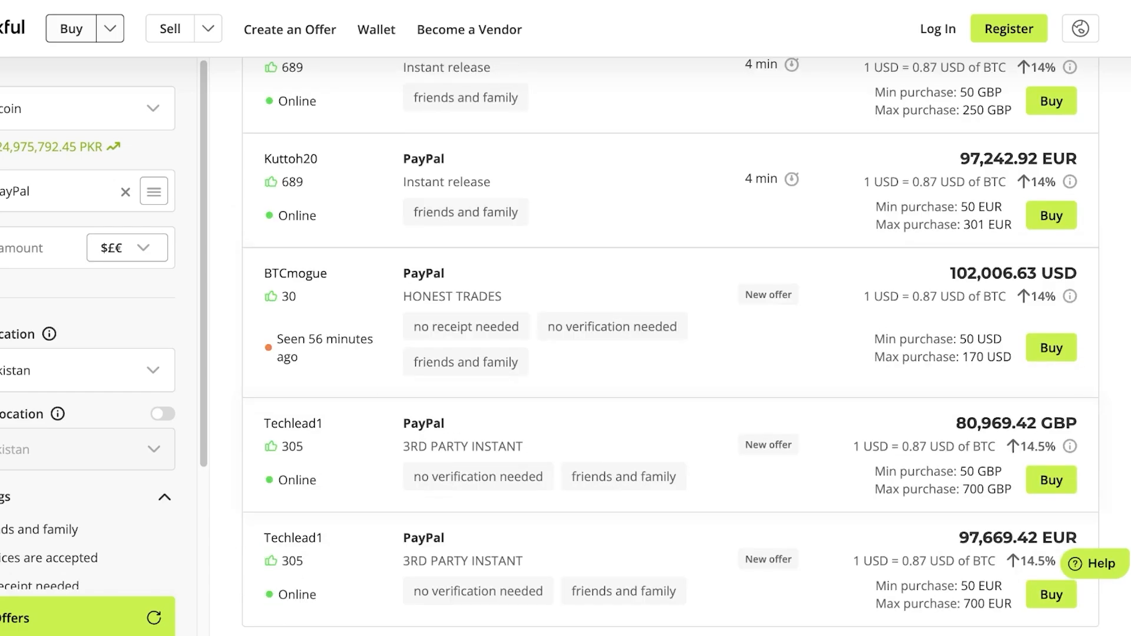
{"action": "scroll", "scroll_direction": "down", "scroll_amount": 3}
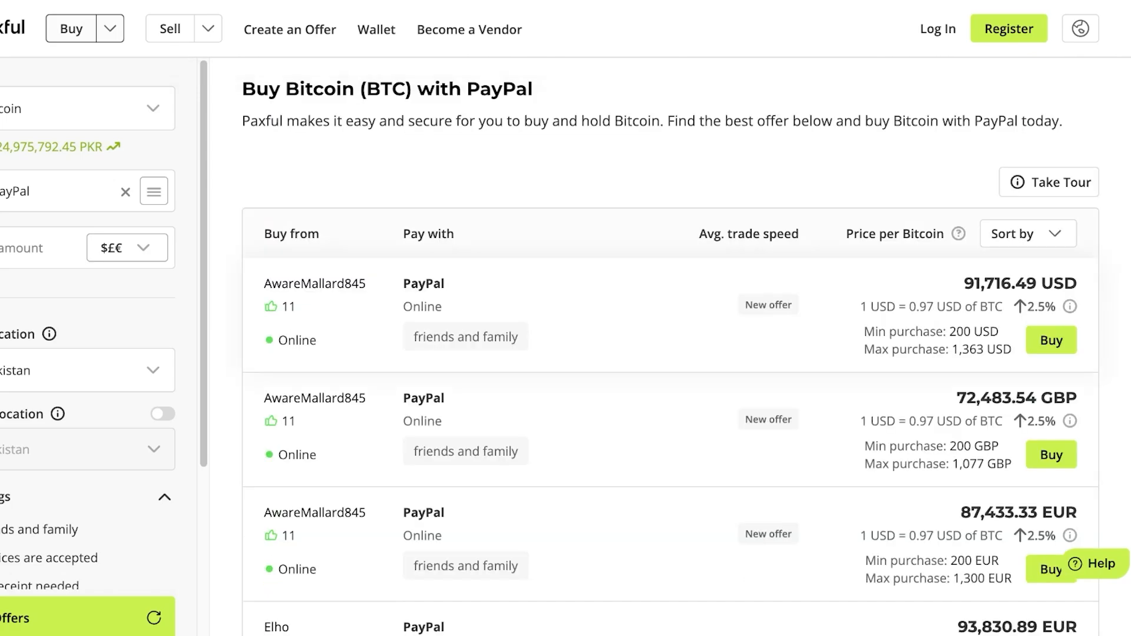
{"action": "left_click", "coordinate": [1027, 234]}
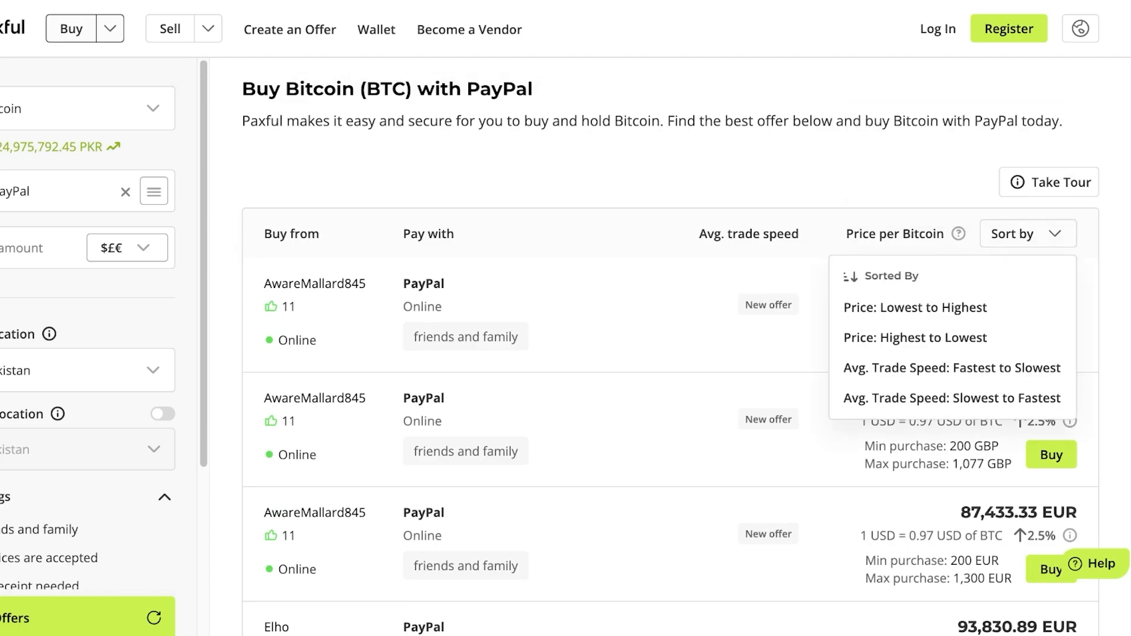
Step: Close the Sort by choices and switch the cryptocurrency from Bitcoin to Tether
{"action": "left_click", "coordinate": [916, 307]}
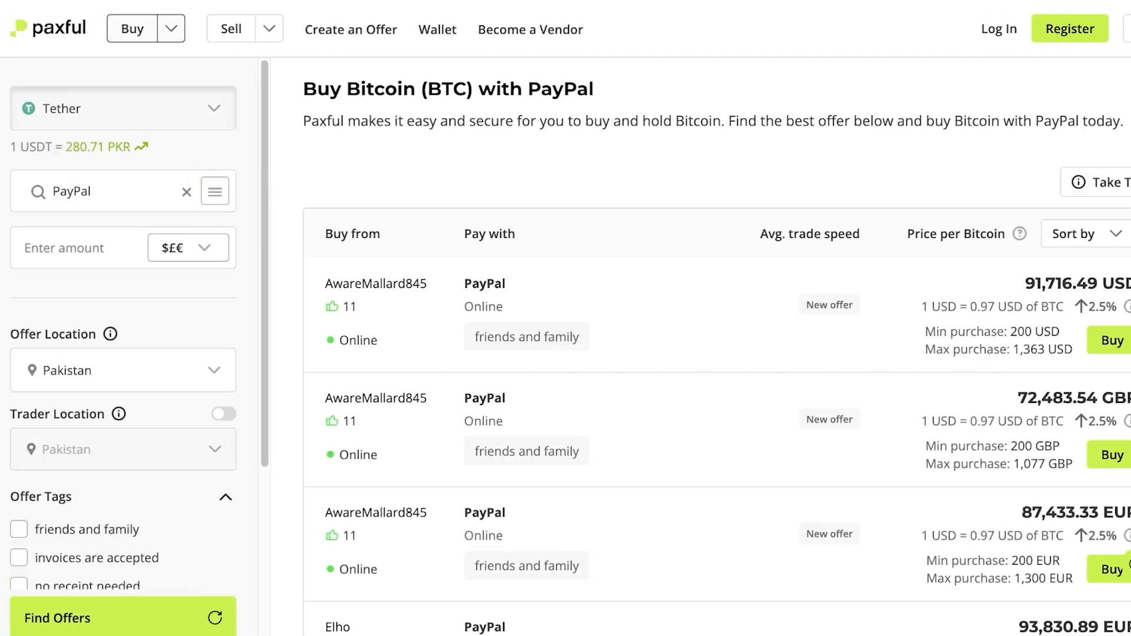
{"action": "left_click", "coordinate": [123, 108]}
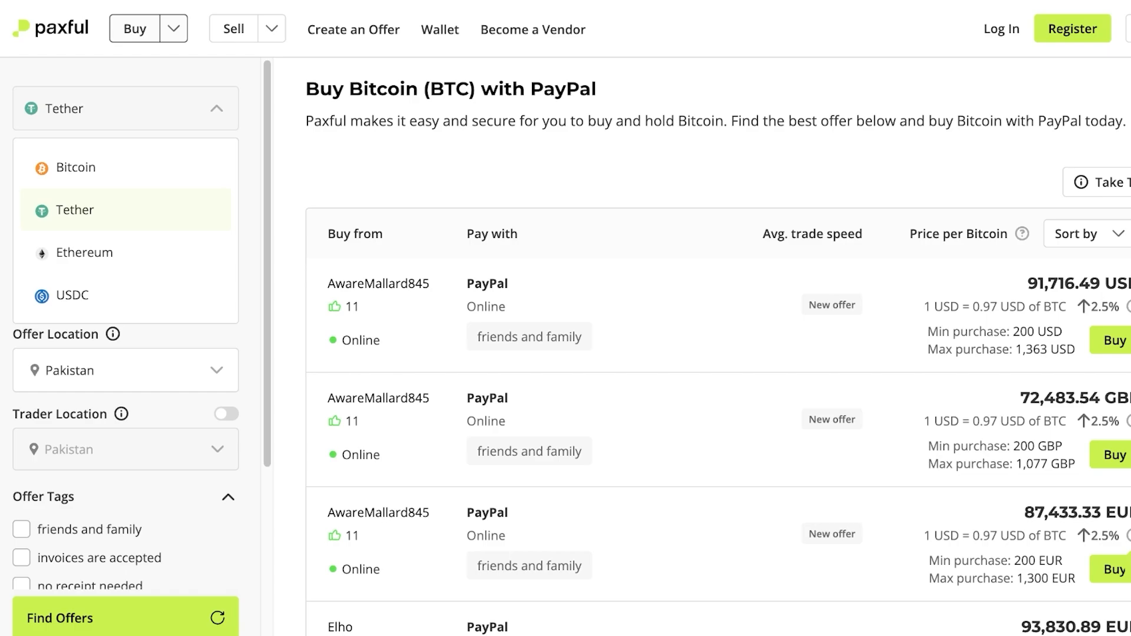
{"action": "left_click", "coordinate": [81, 252]}
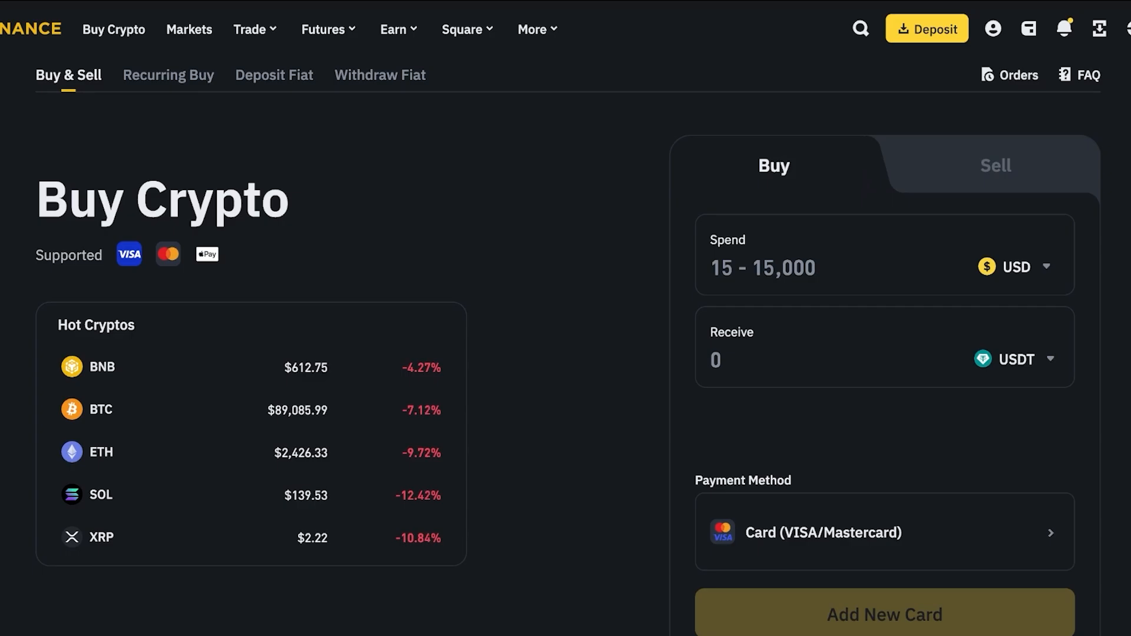
Step: From the account dashboard's Deposit options, choose P2P Trading to list USDT sellers for PKR
{"action": "left_click", "coordinate": [994, 29]}
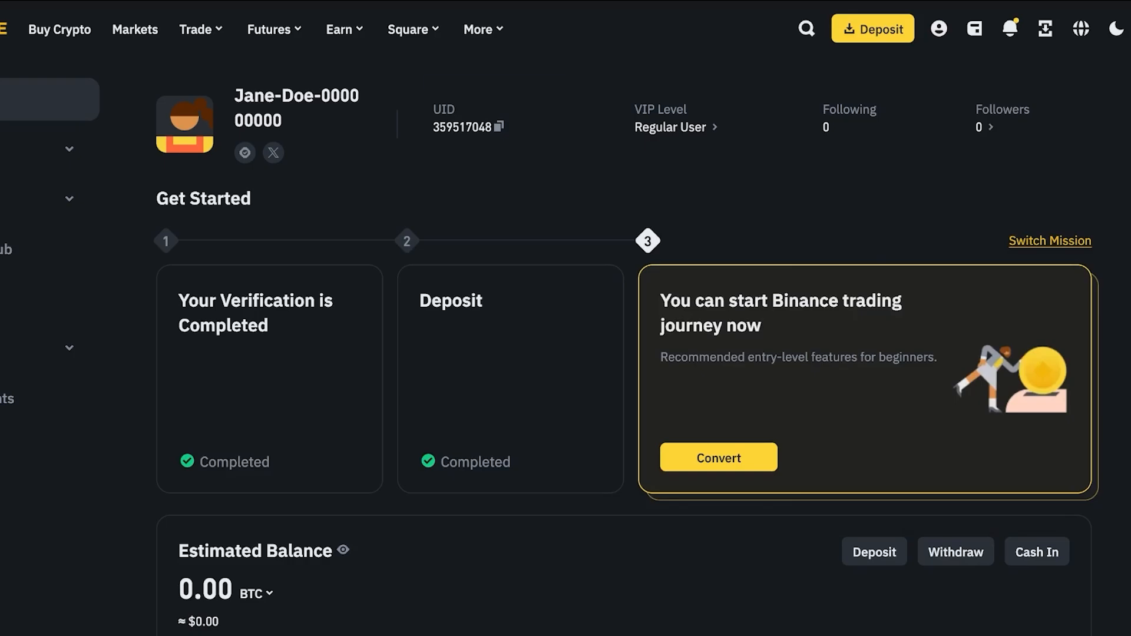
{"action": "left_click", "coordinate": [872, 28]}
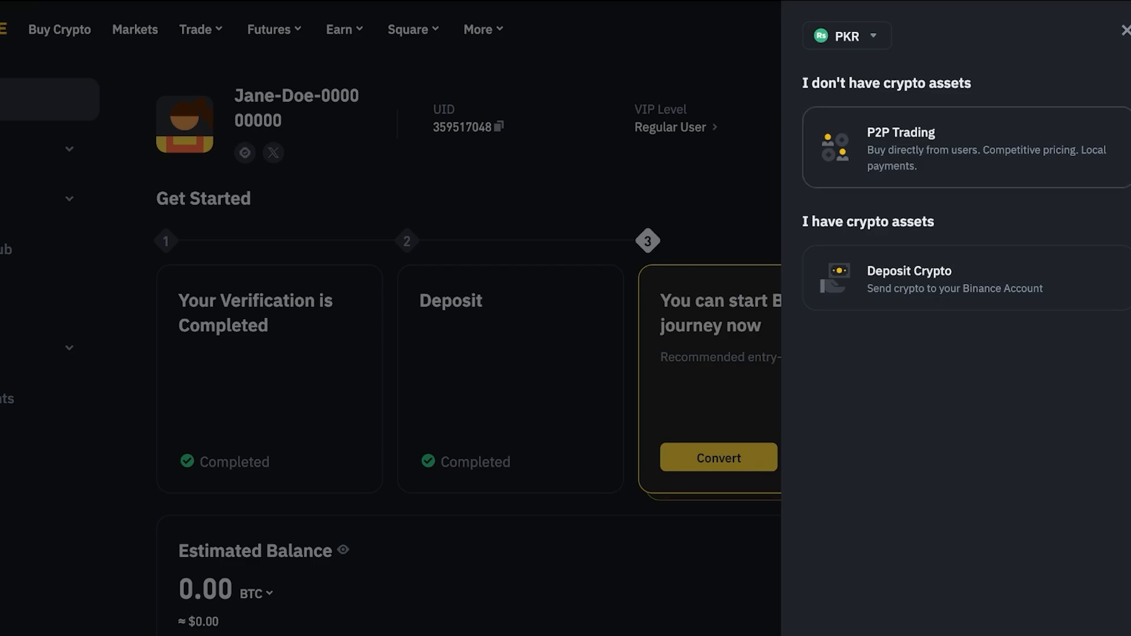
{"action": "left_click", "coordinate": [900, 147]}
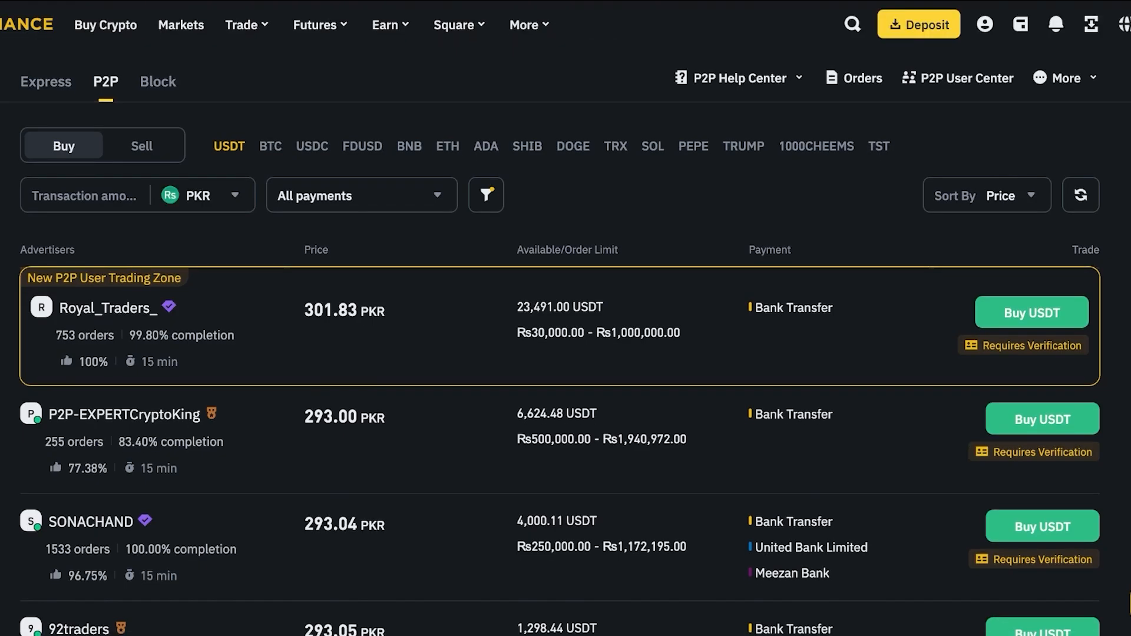
Step: Change the P2P listings' fiat currency from PKR to USD via the currency search
{"action": "scroll", "scroll_direction": "down", "scroll_amount": 3}
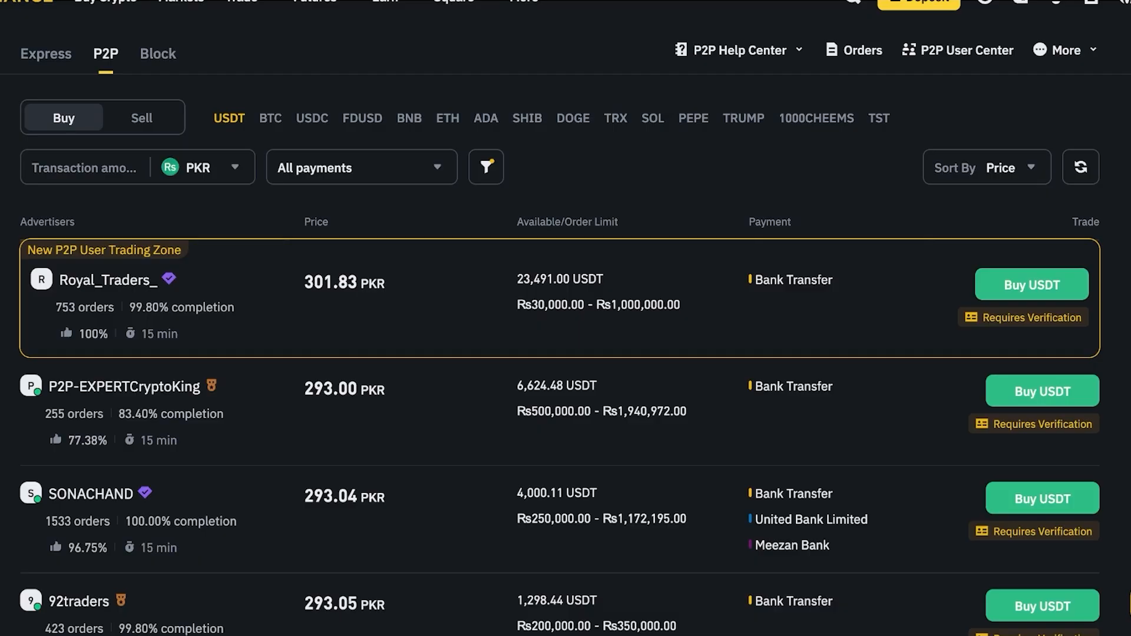
{"action": "left_click", "coordinate": [362, 167]}
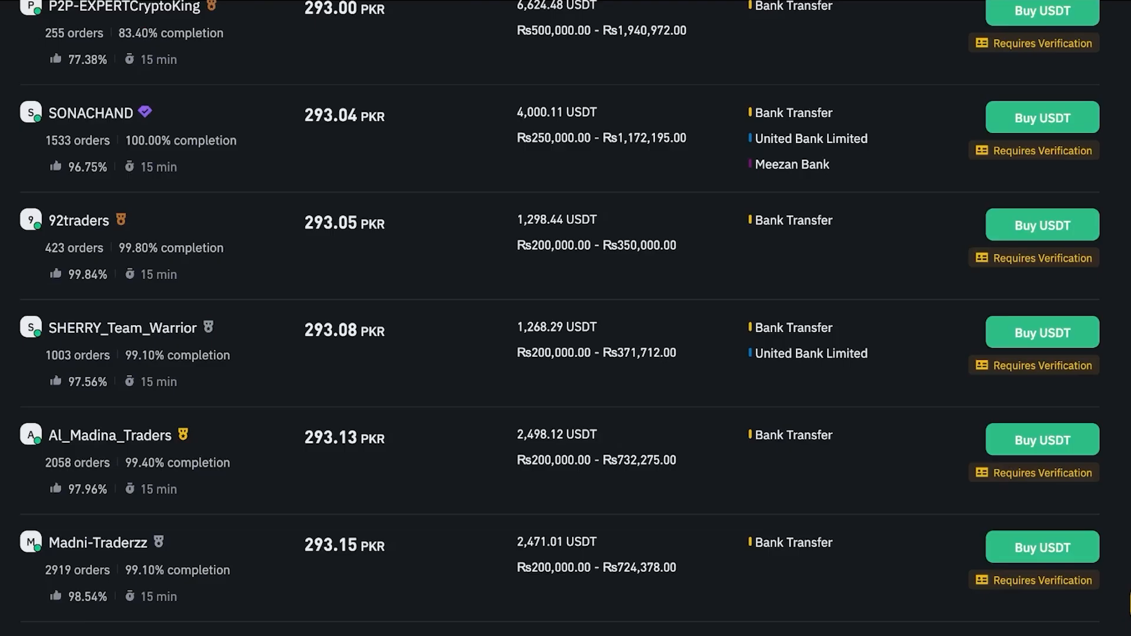
{"action": "left_click", "coordinate": [361, 99]}
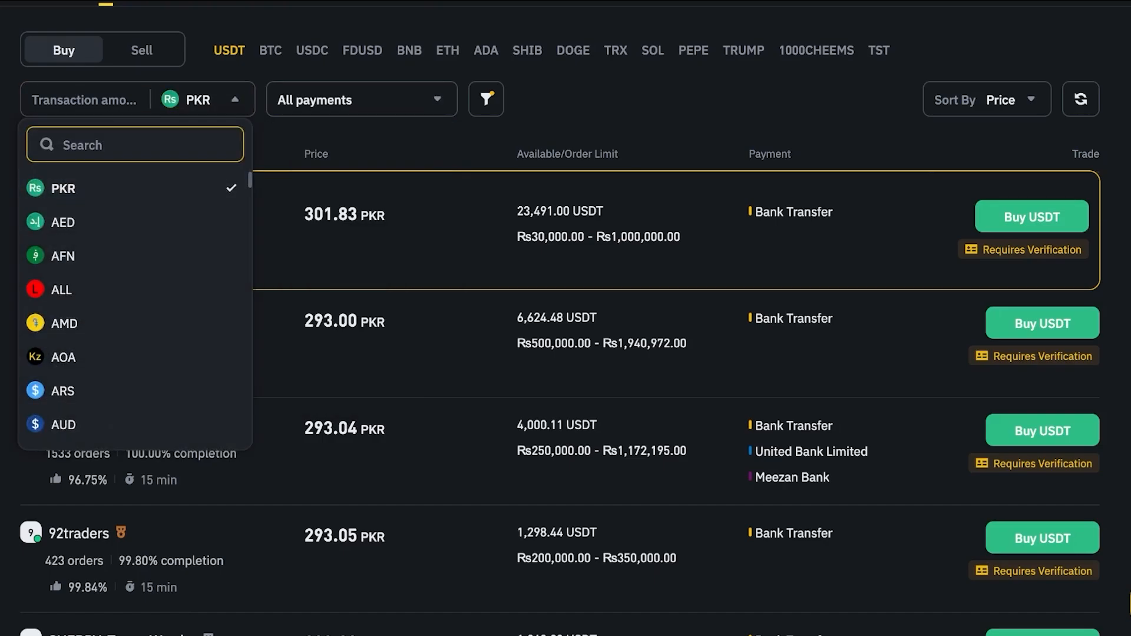
{"action": "type", "text": "us"}
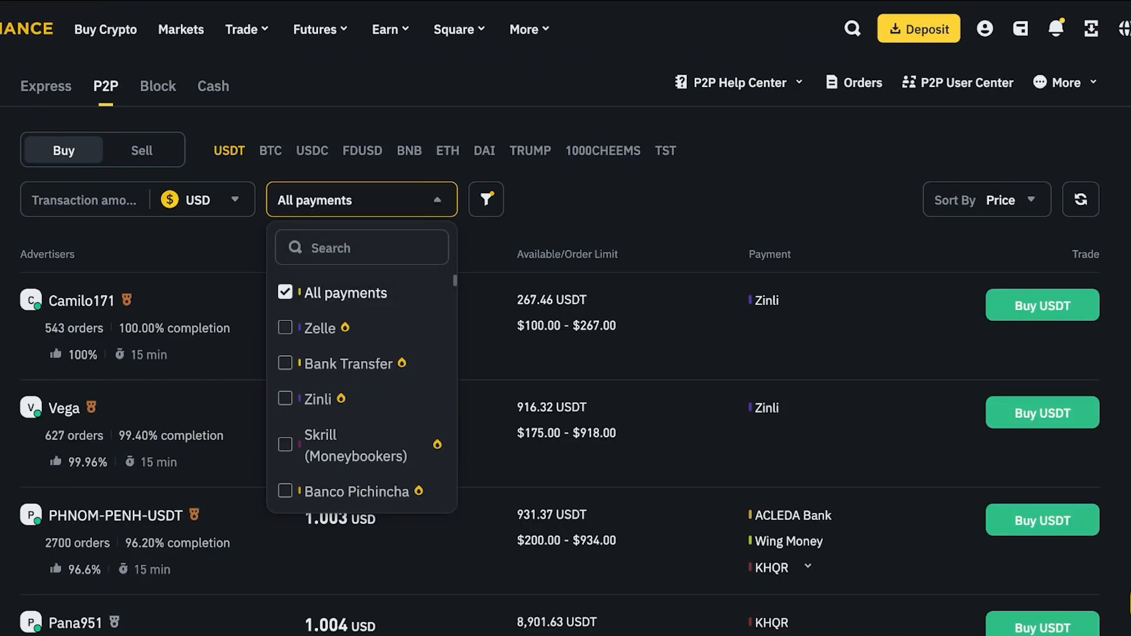
{"action": "mouse_move", "coordinate": [320, 324]}
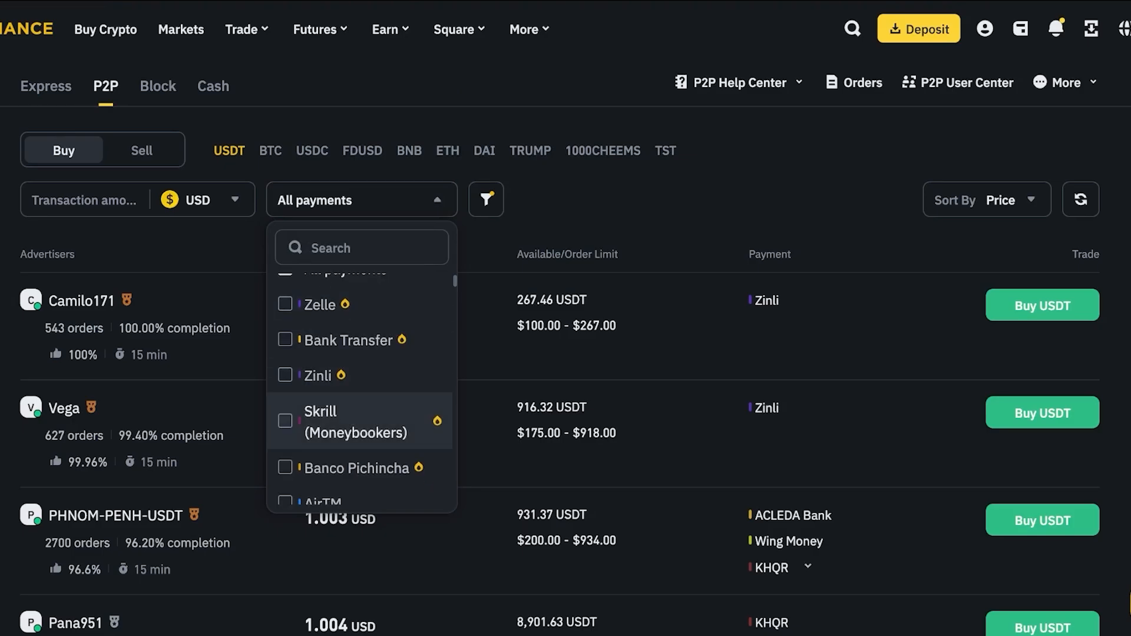
{"action": "scroll", "scroll_direction": "down", "scroll_amount": 3}
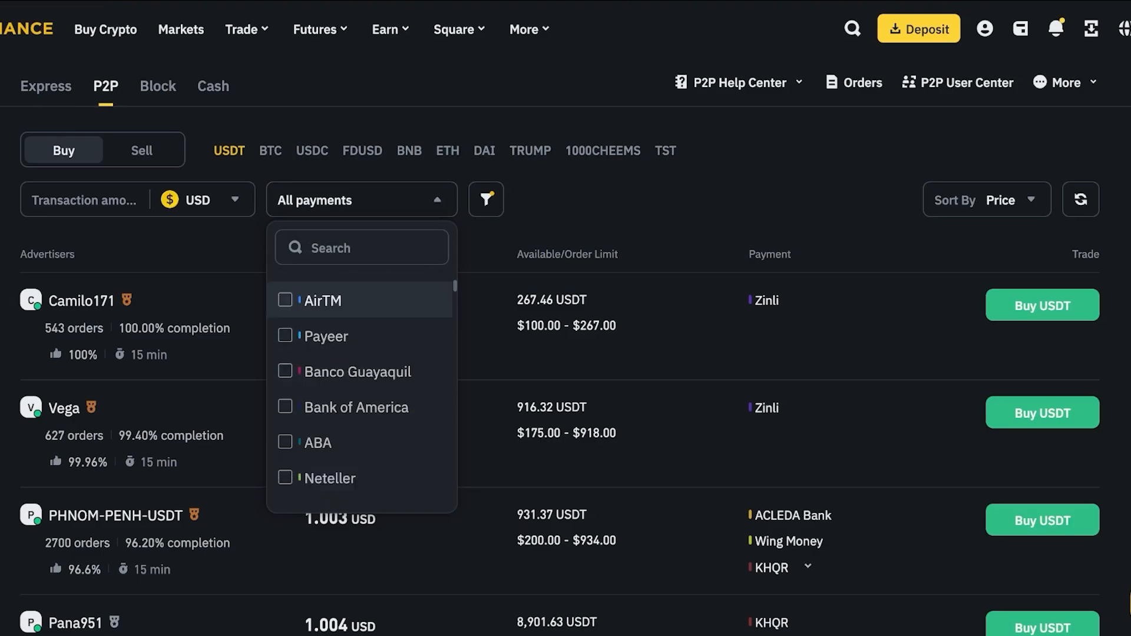
{"action": "scroll", "scroll_direction": "down", "scroll_amount": 3}
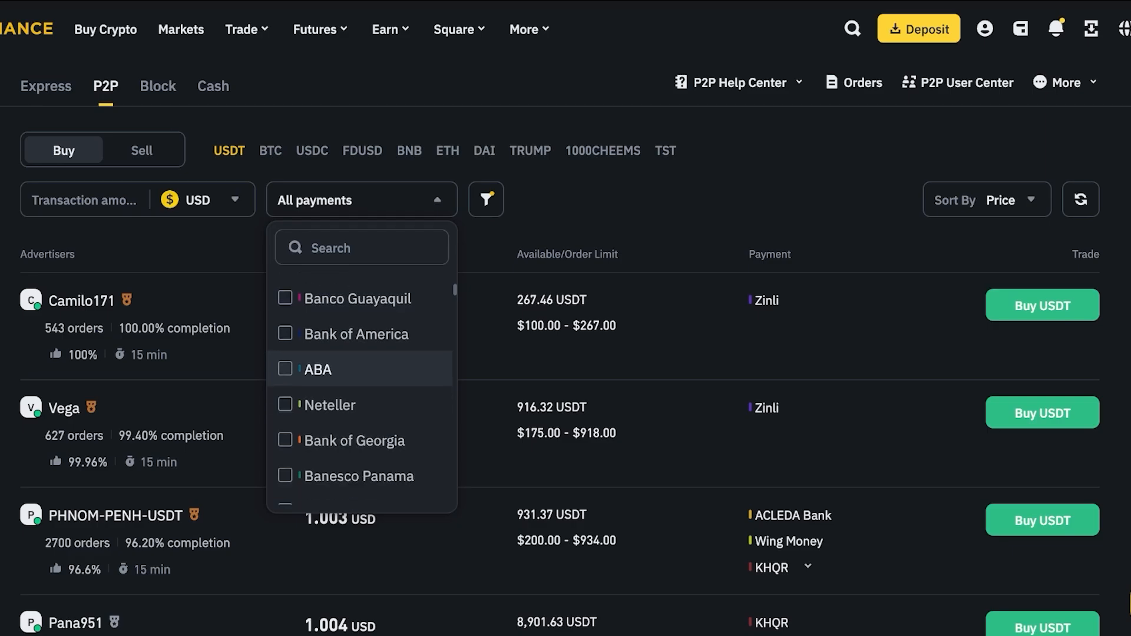
{"action": "scroll", "scroll_direction": "down", "scroll_amount": 3}
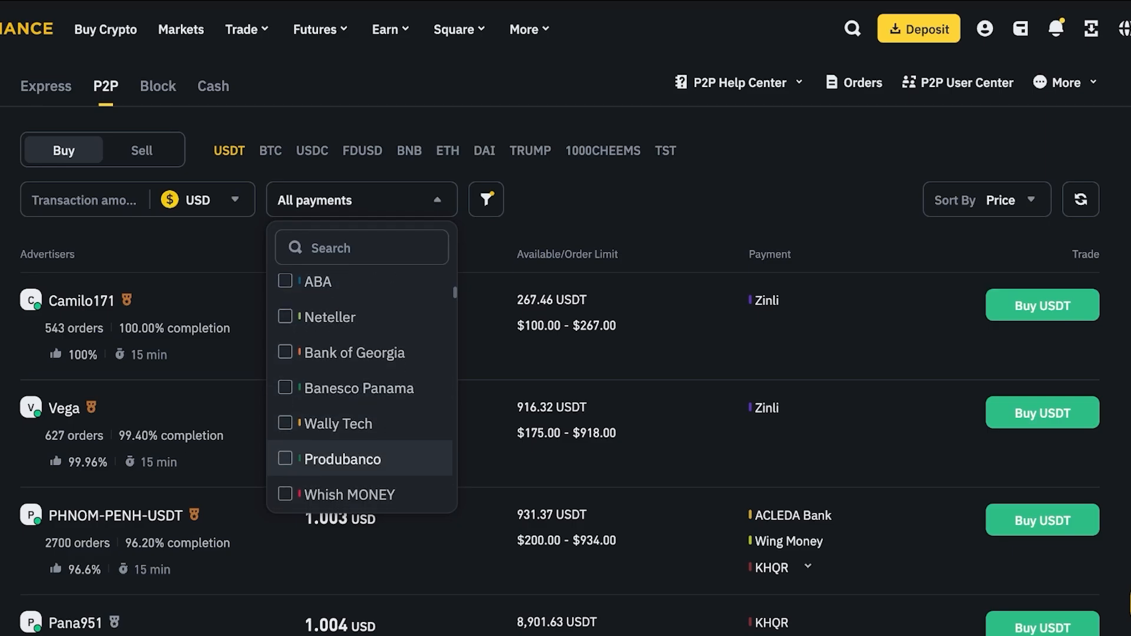
{"action": "scroll", "scroll_direction": "down", "scroll_amount": 3}
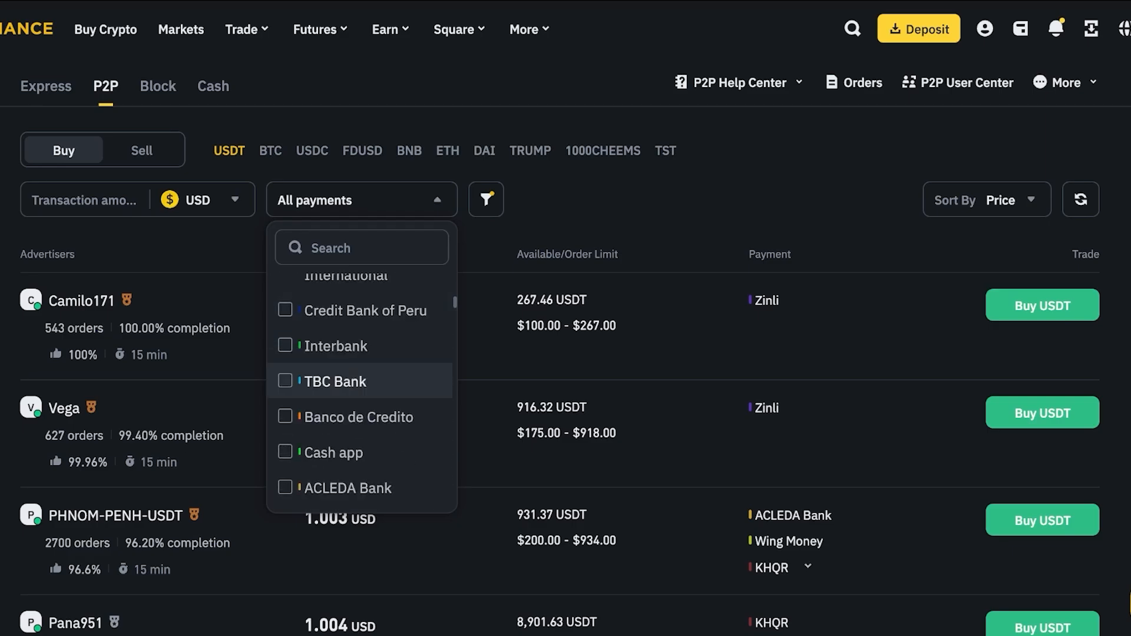
{"action": "scroll", "scroll_direction": "down", "scroll_amount": 3}
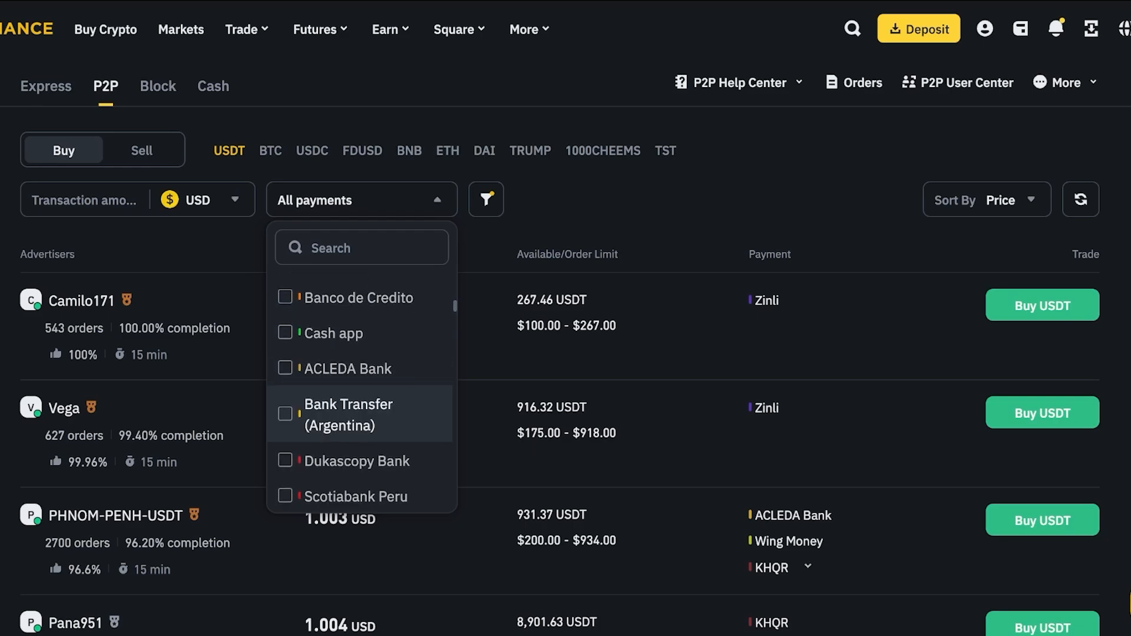
{"action": "scroll", "scroll_direction": "down", "scroll_amount": 3}
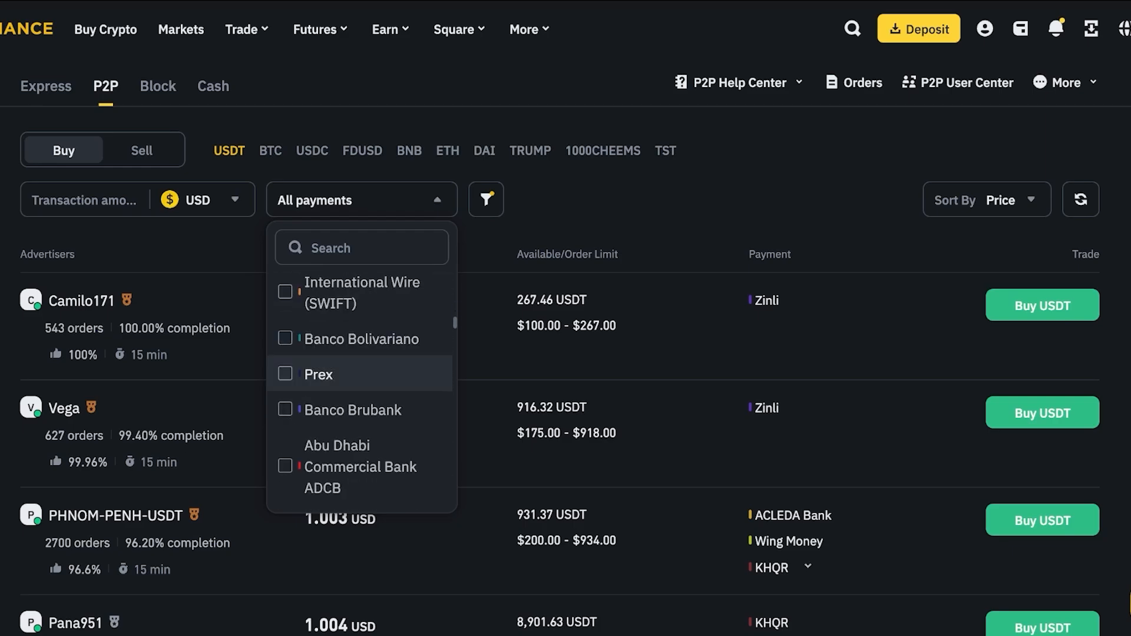
{"action": "scroll", "scroll_direction": "down", "scroll_amount": 3}
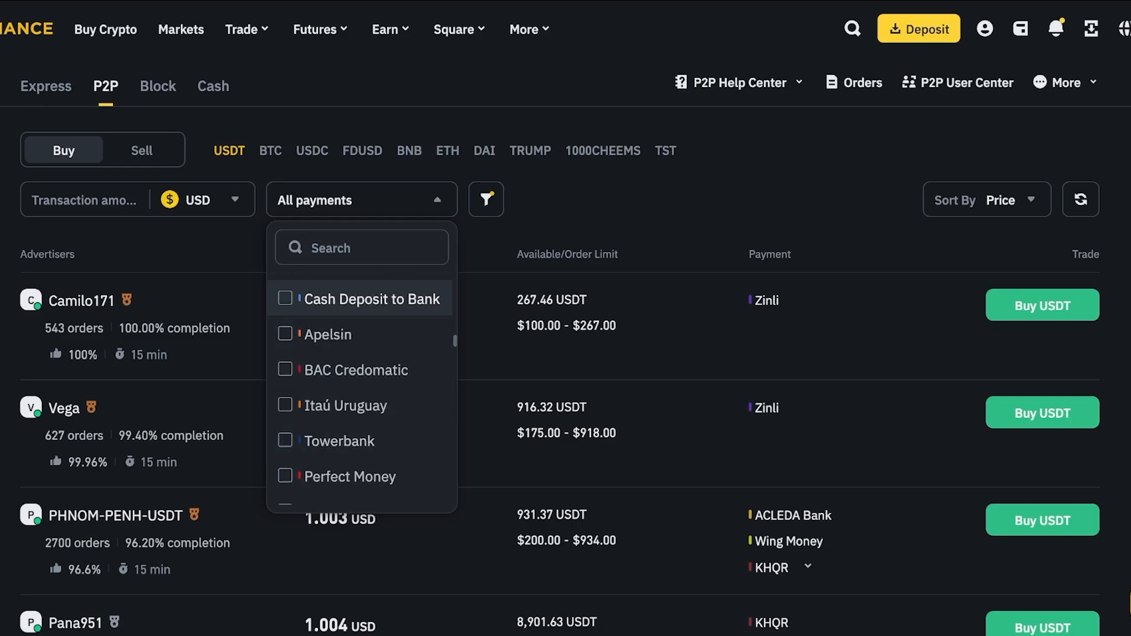
{"action": "scroll", "scroll_direction": "down", "scroll_amount": 3}
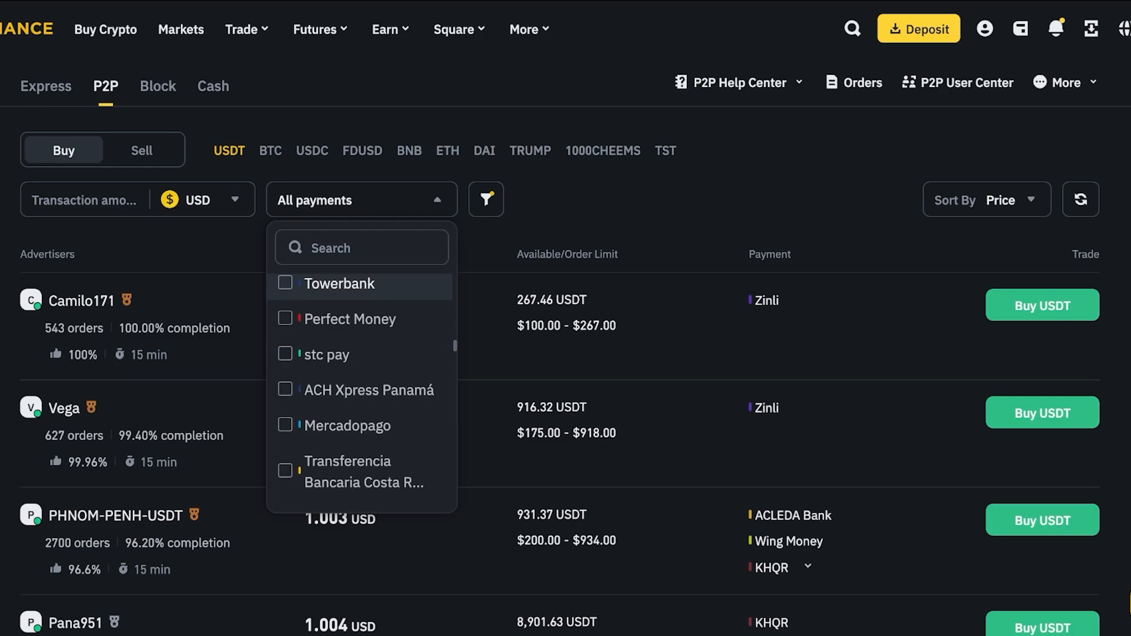
{"action": "scroll", "scroll_direction": "down", "scroll_amount": 3}
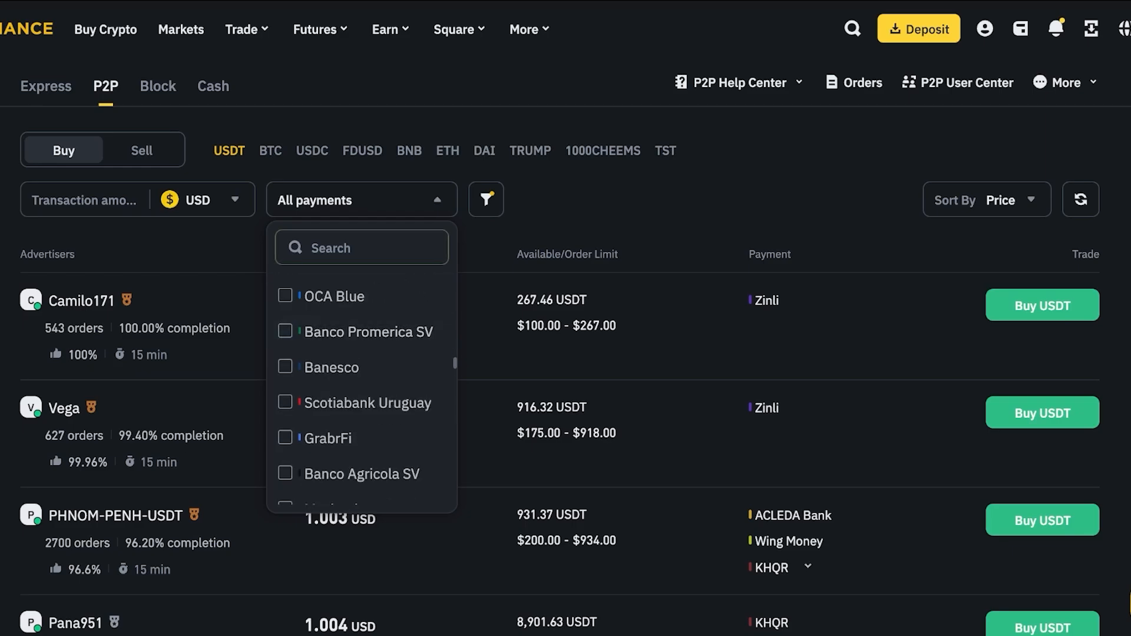
{"action": "scroll", "scroll_direction": "down", "scroll_amount": 3}
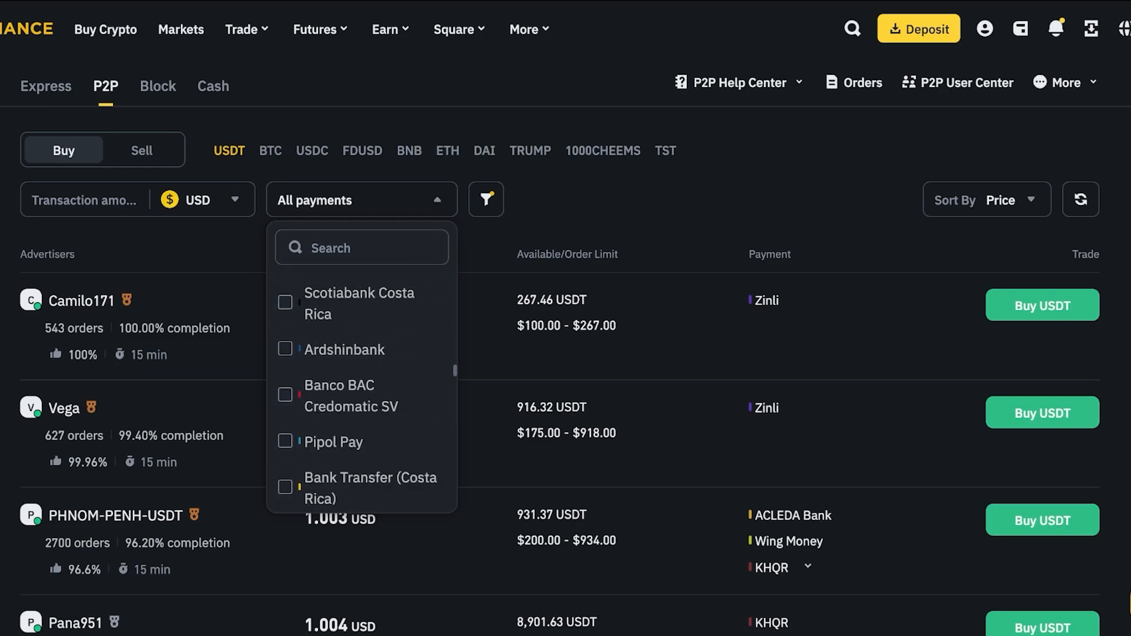
{"action": "scroll", "scroll_direction": "down", "scroll_amount": 3}
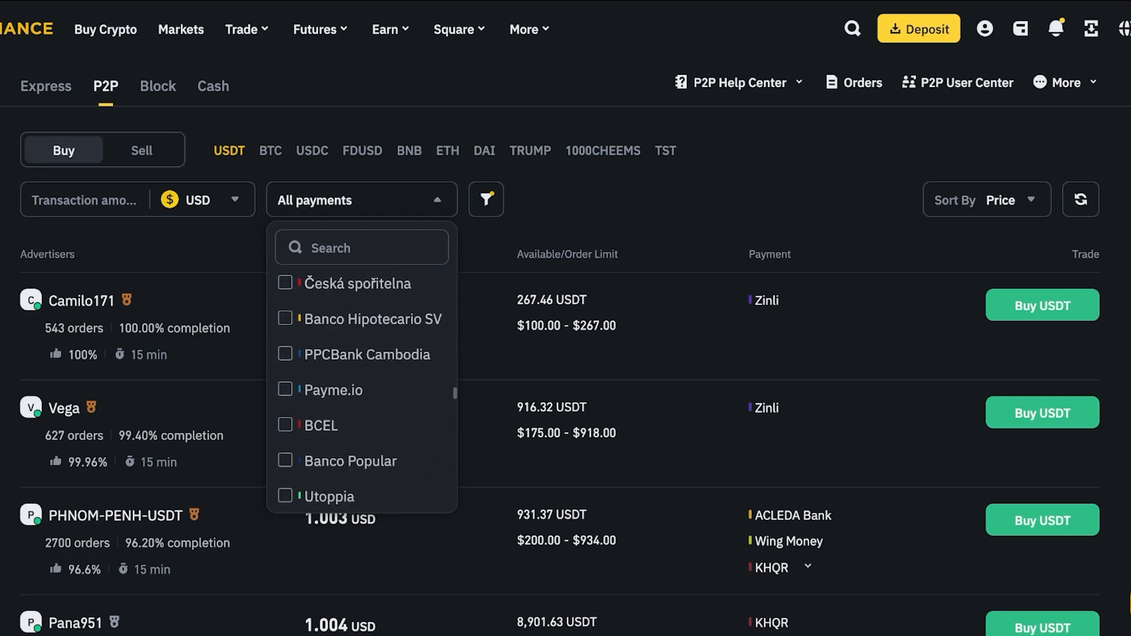
{"action": "scroll", "scroll_direction": "down", "scroll_amount": 3}
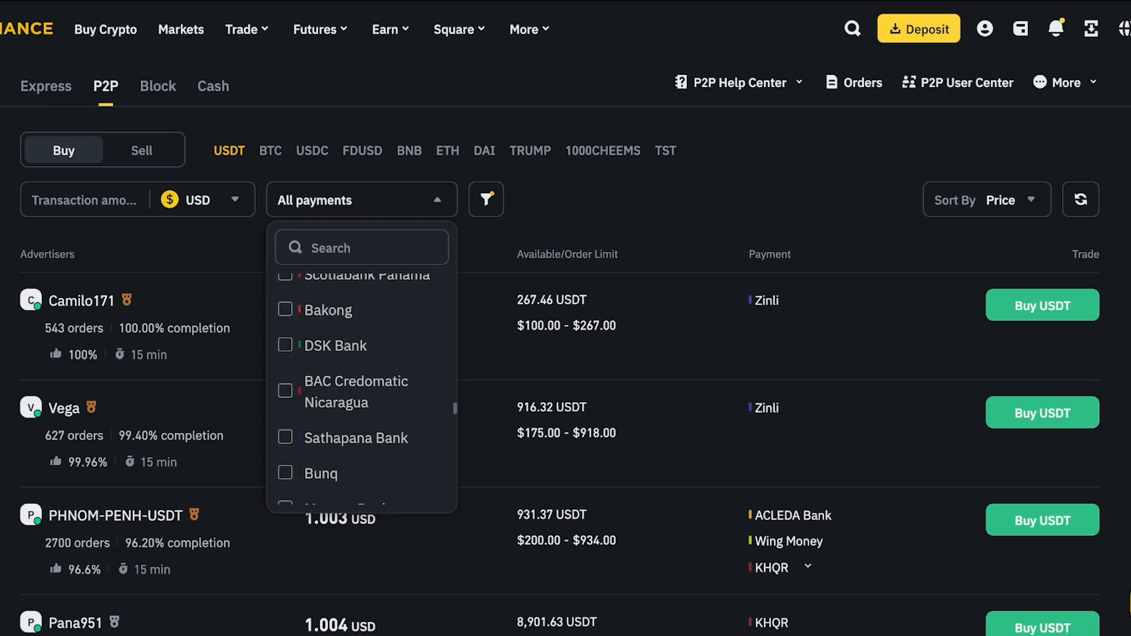
{"action": "scroll", "scroll_direction": "down", "scroll_amount": 3}
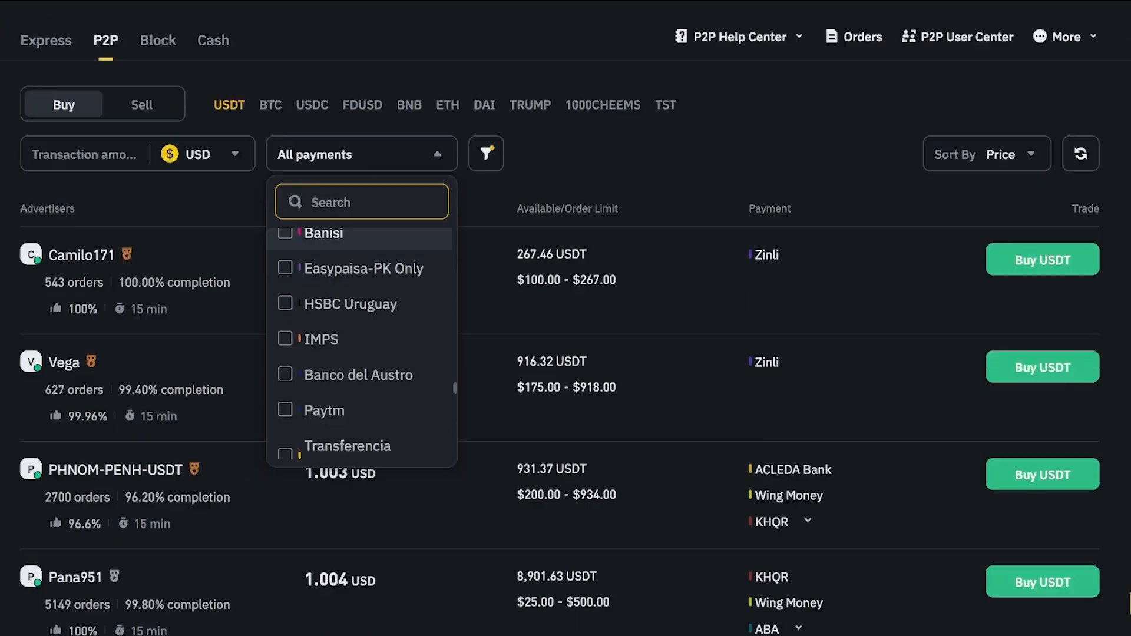
{"action": "scroll", "scroll_direction": "down", "scroll_amount": 3}
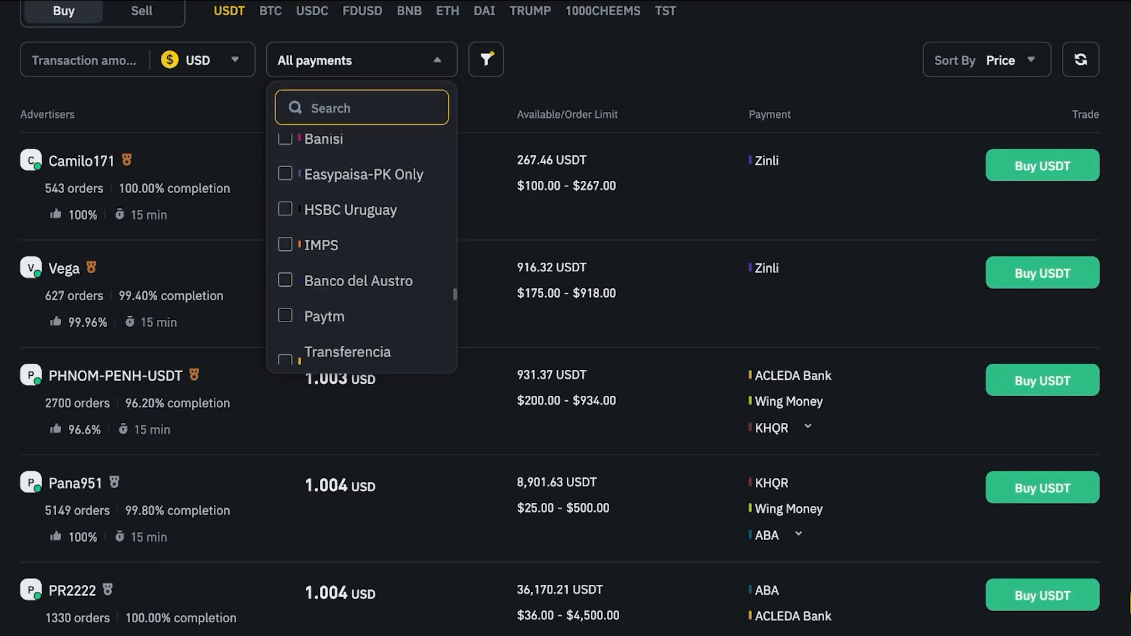
Step: Search P2P payment methods for PayPal with no results, then return to Buy Crypto
{"action": "type", "text": "paypa"}
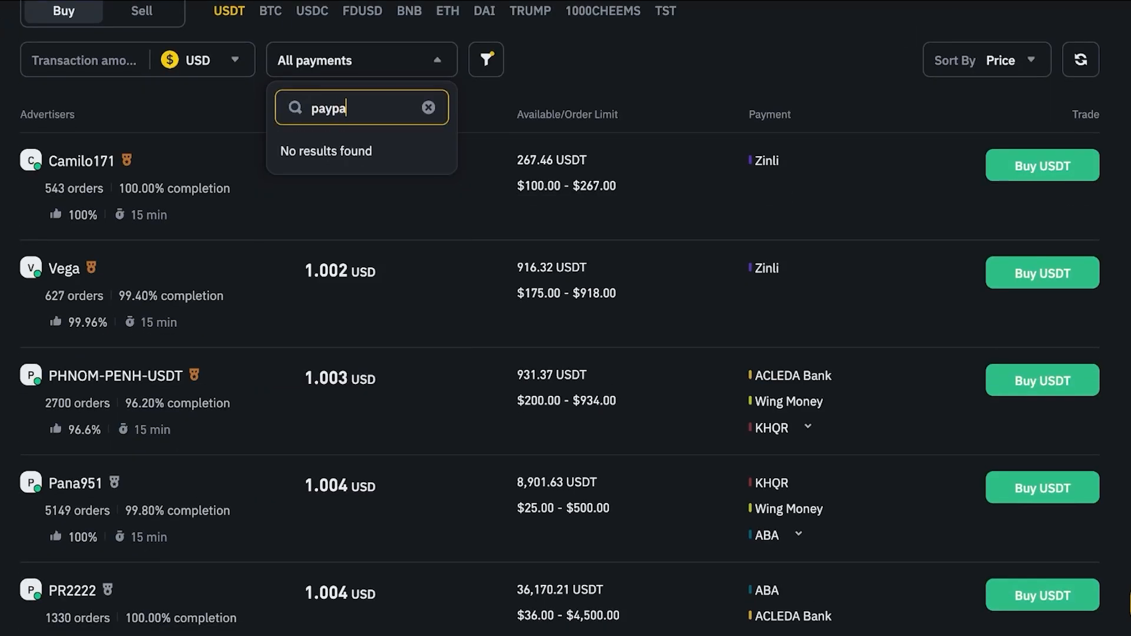
{"action": "key", "text": "Backspace"}
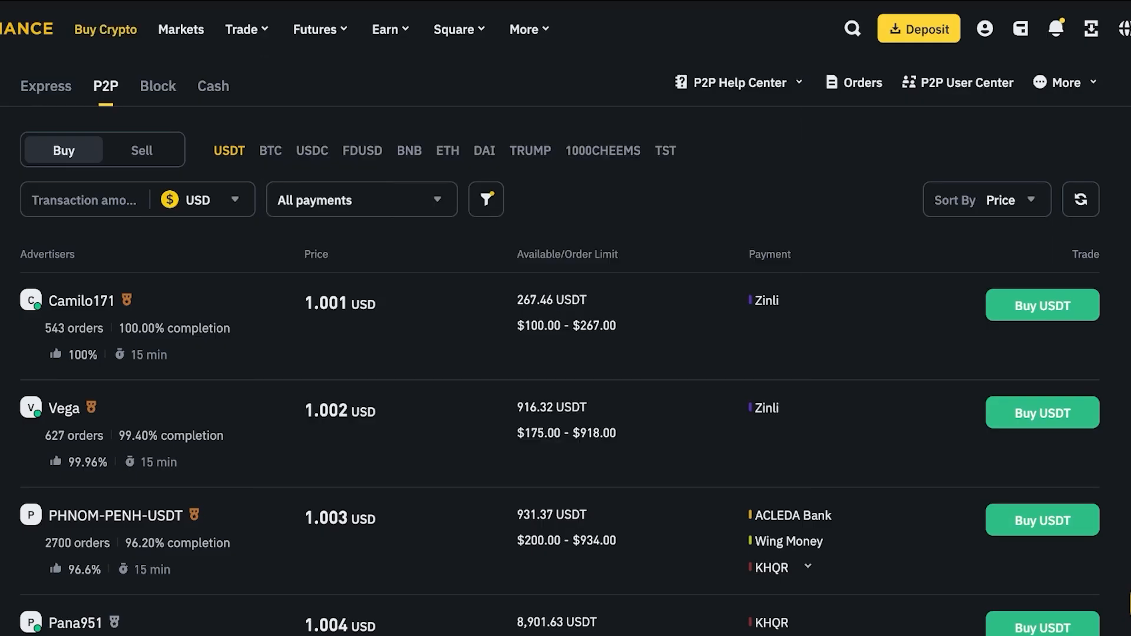
{"action": "left_click", "coordinate": [106, 30]}
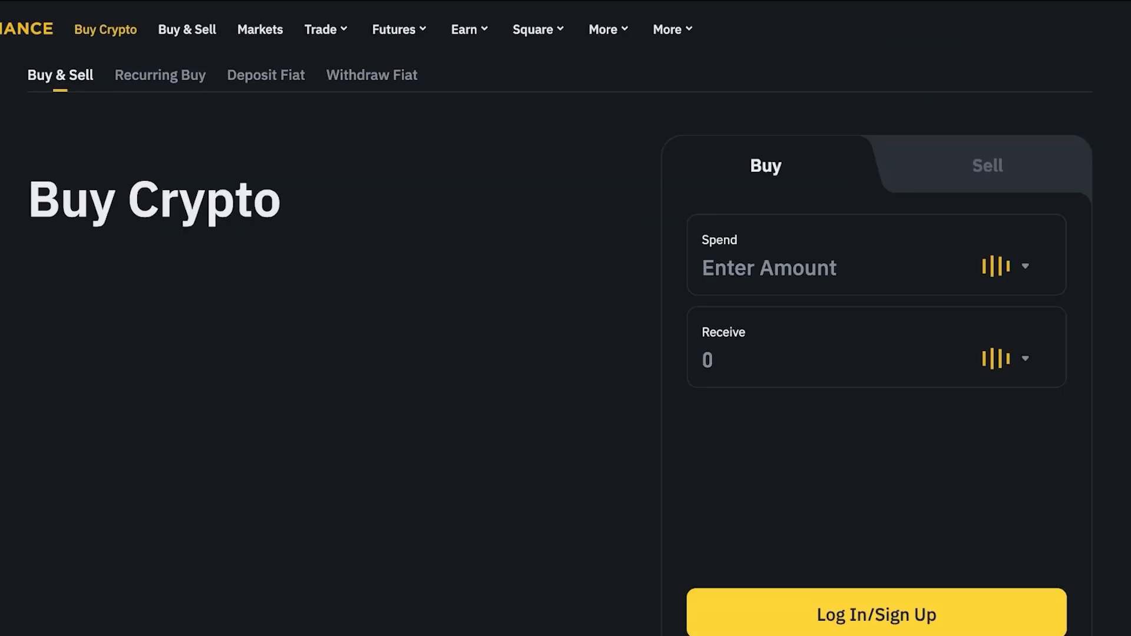